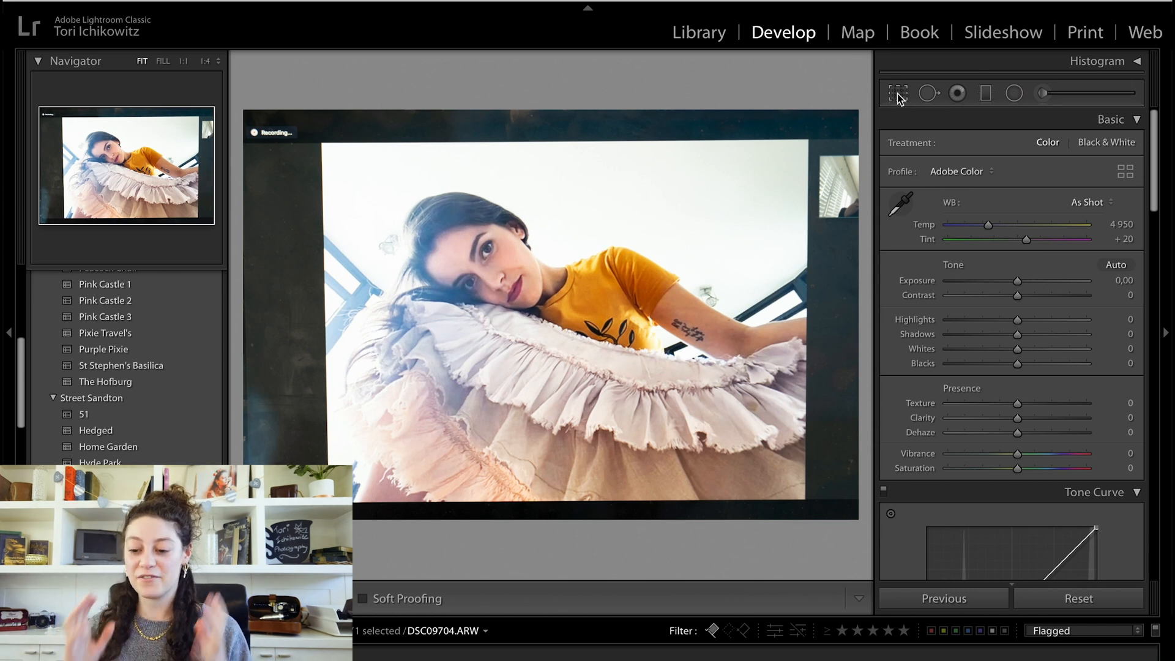
mouse_move(897, 93)
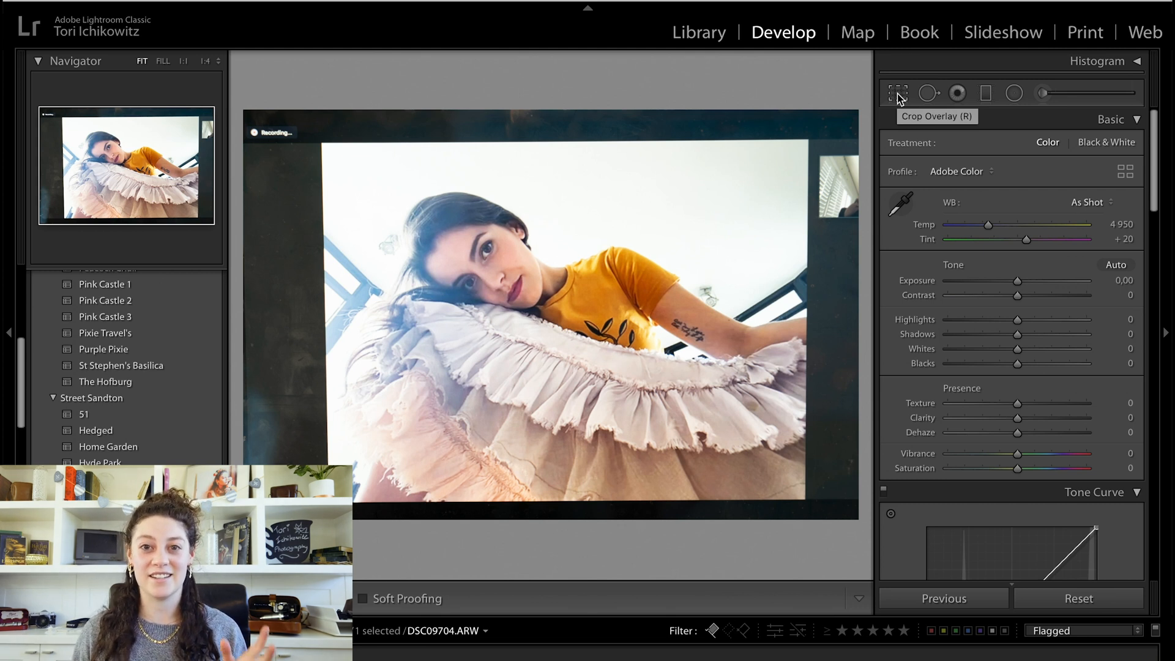
Step: Start the Crop Overlay tool on the orange-shirt portrait
click(897, 93)
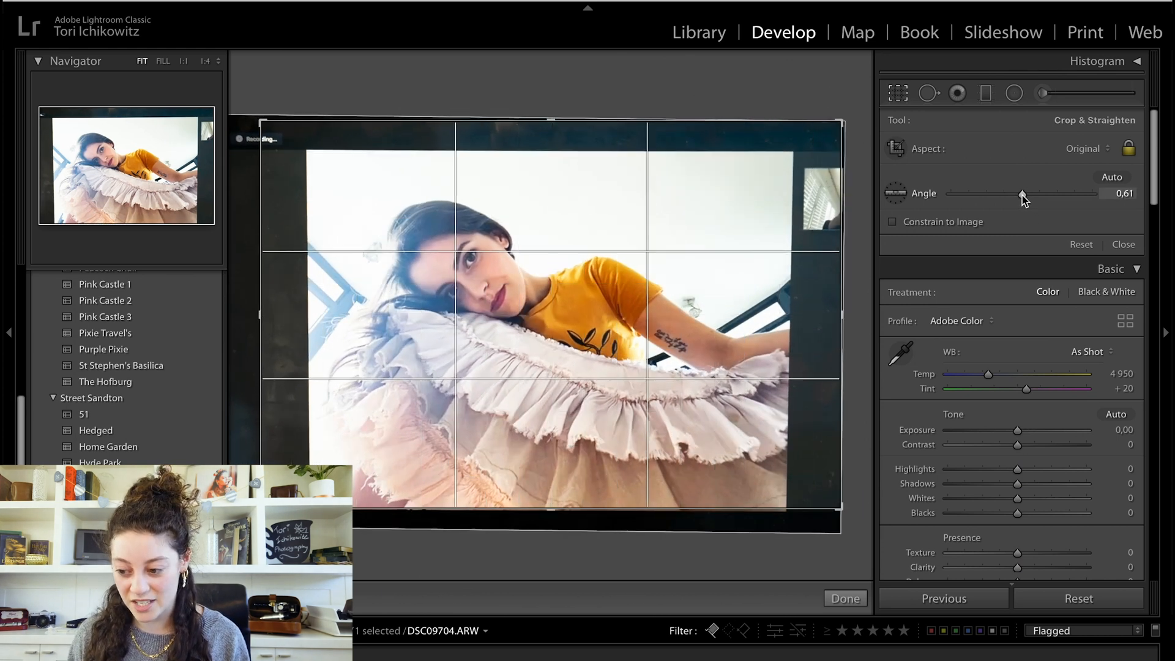
Step: Tighten the crop around the woman at about 0.61° angle and apply it
drag(1021, 193, 1020, 193)
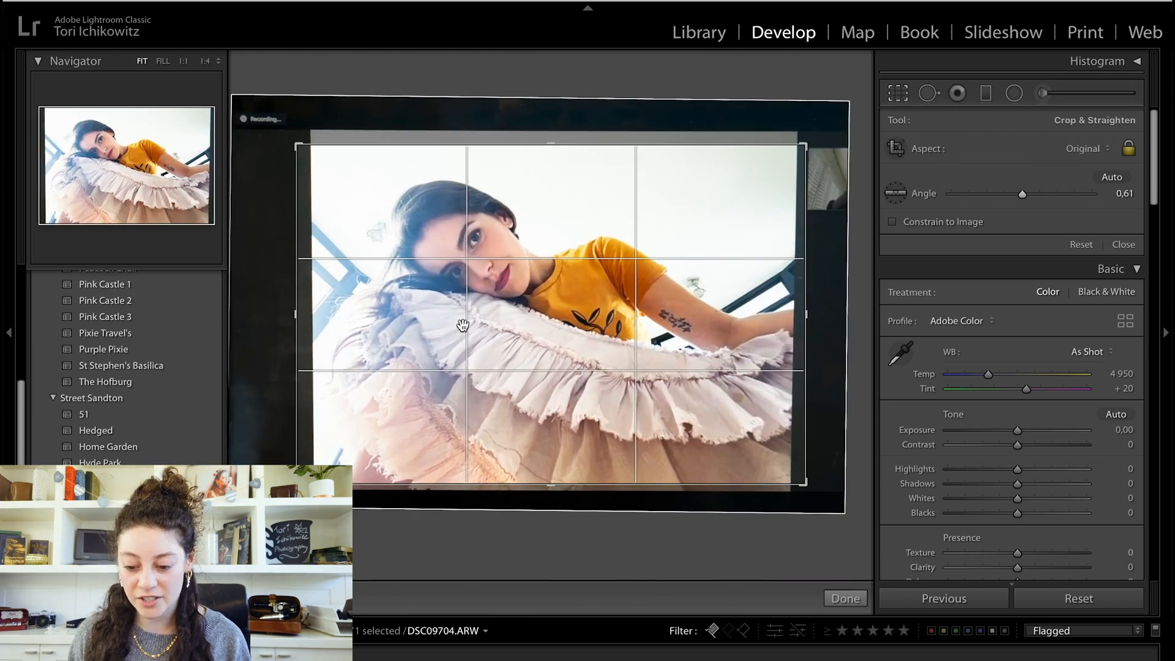
click(845, 598)
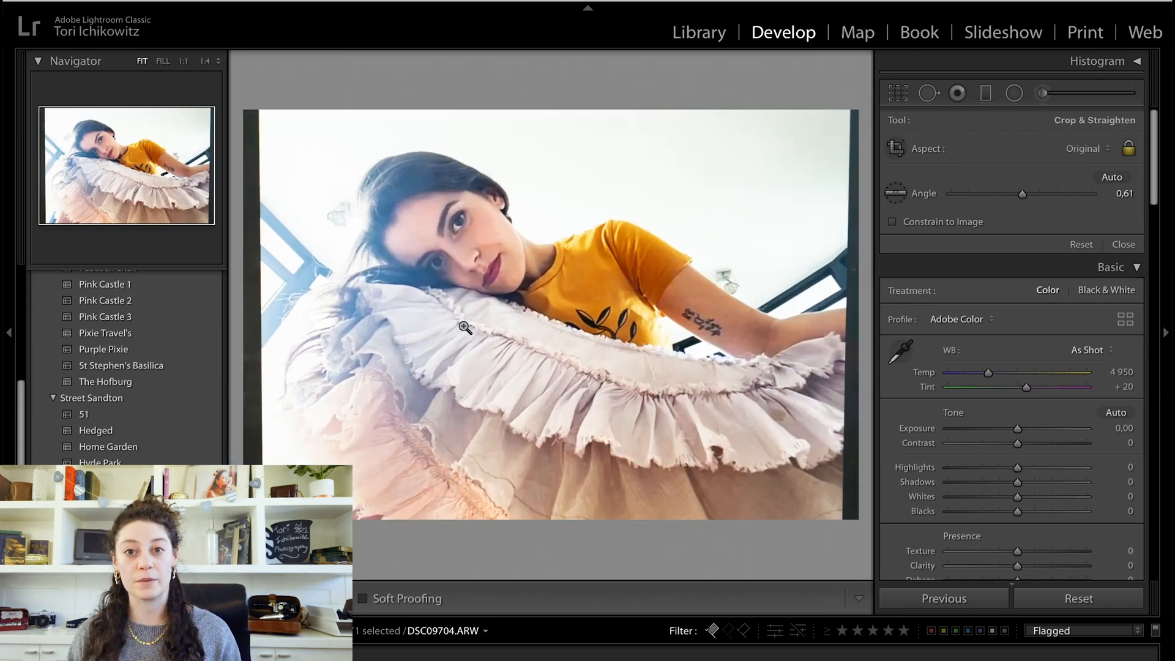
click(1122, 243)
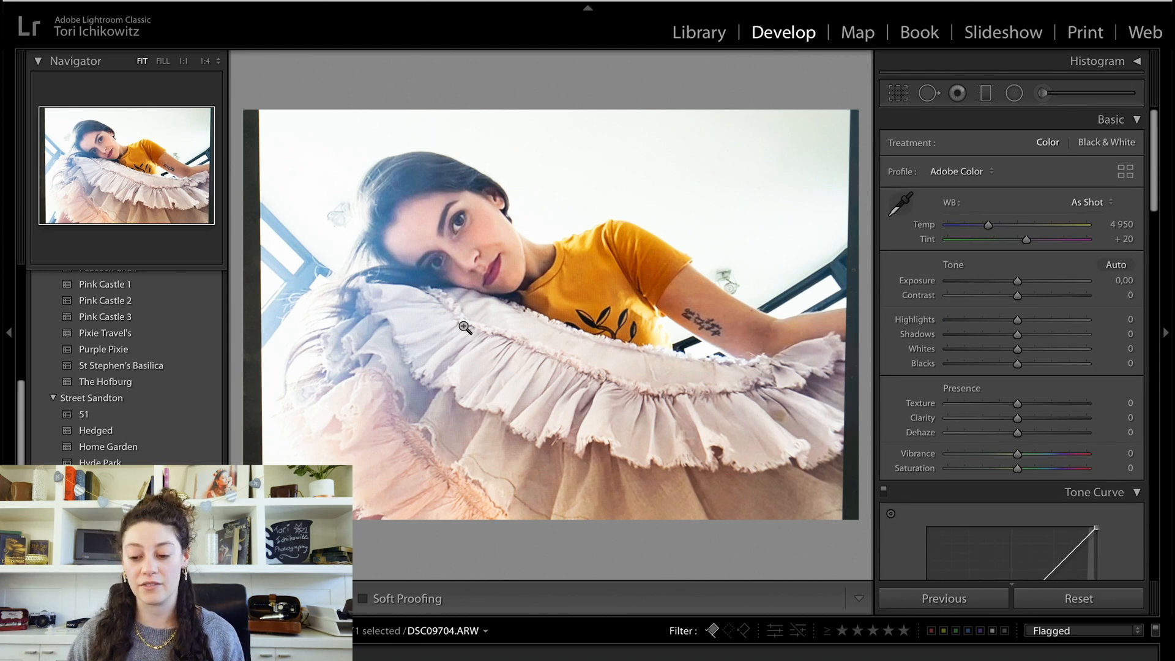
Step: Darken shadows and add a midtone point on the RGB curve to form an S-curve
scroll(down, 3)
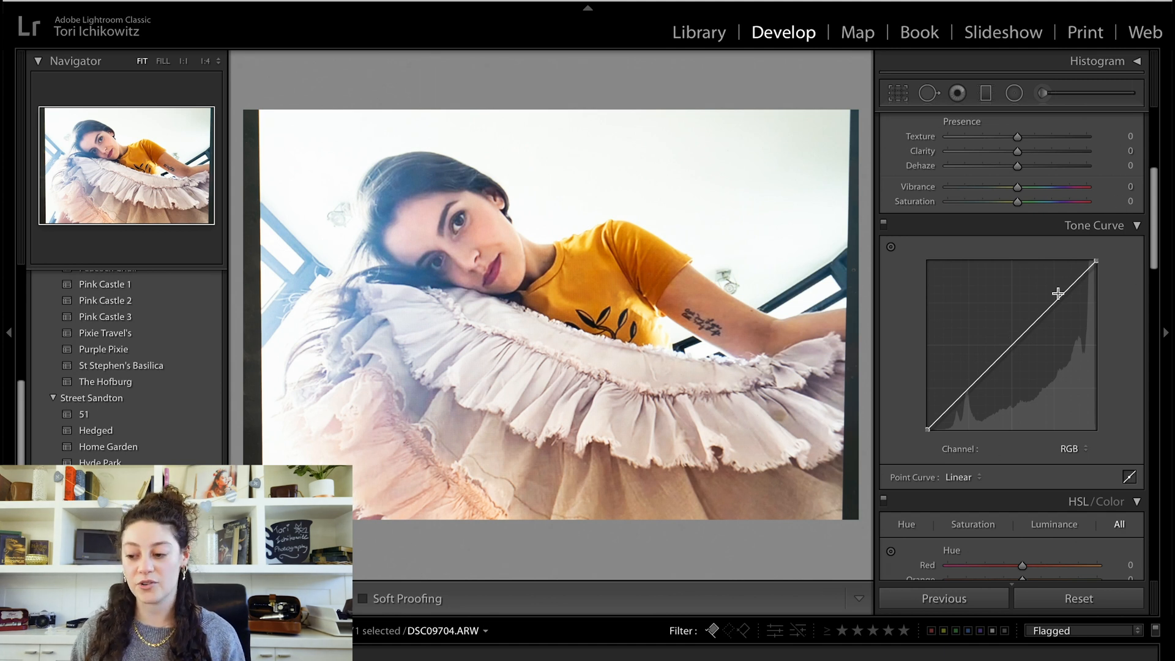
mouse_move(1122, 303)
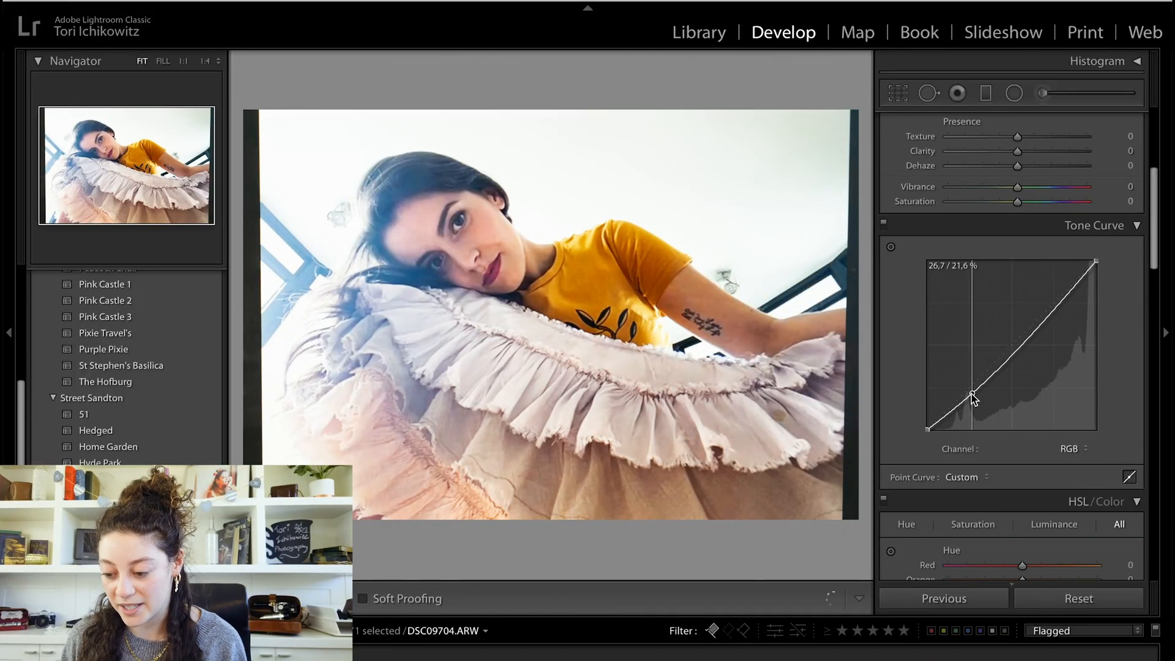
drag(970, 396, 1016, 356)
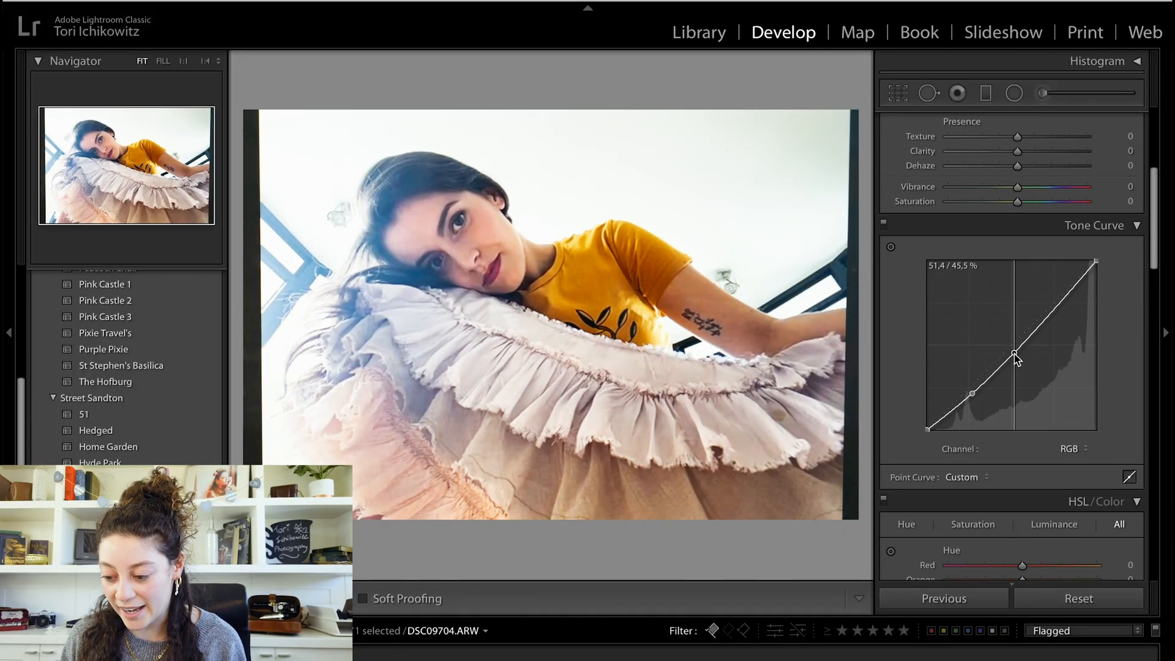
drag(1016, 356, 1012, 347)
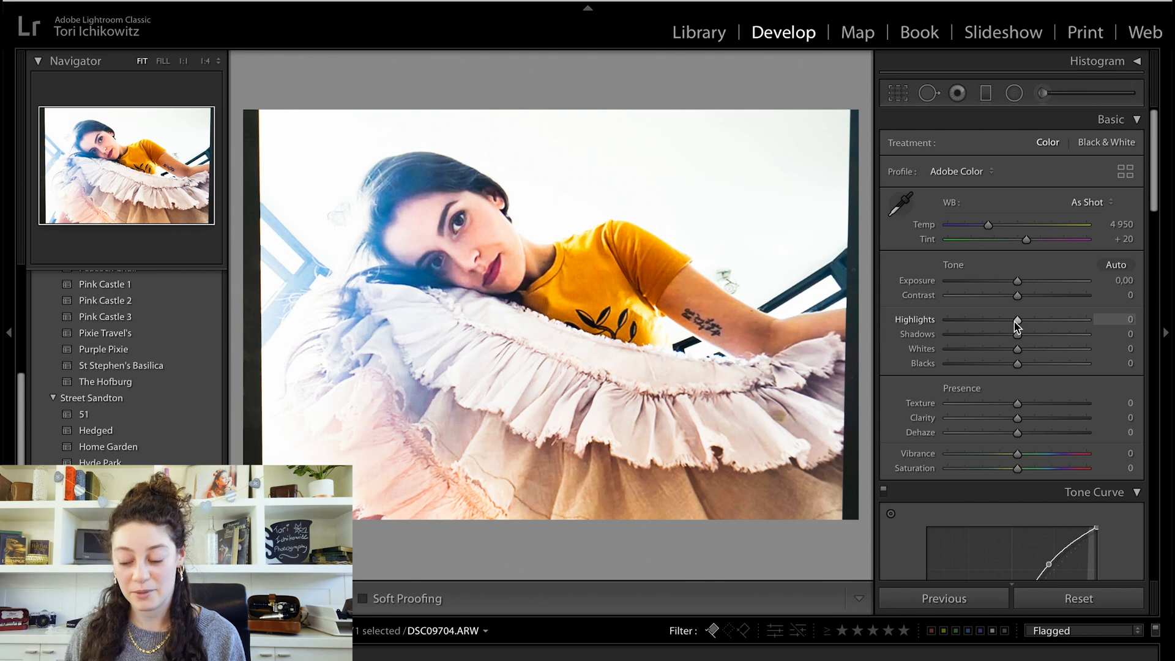
mouse_move(1020, 322)
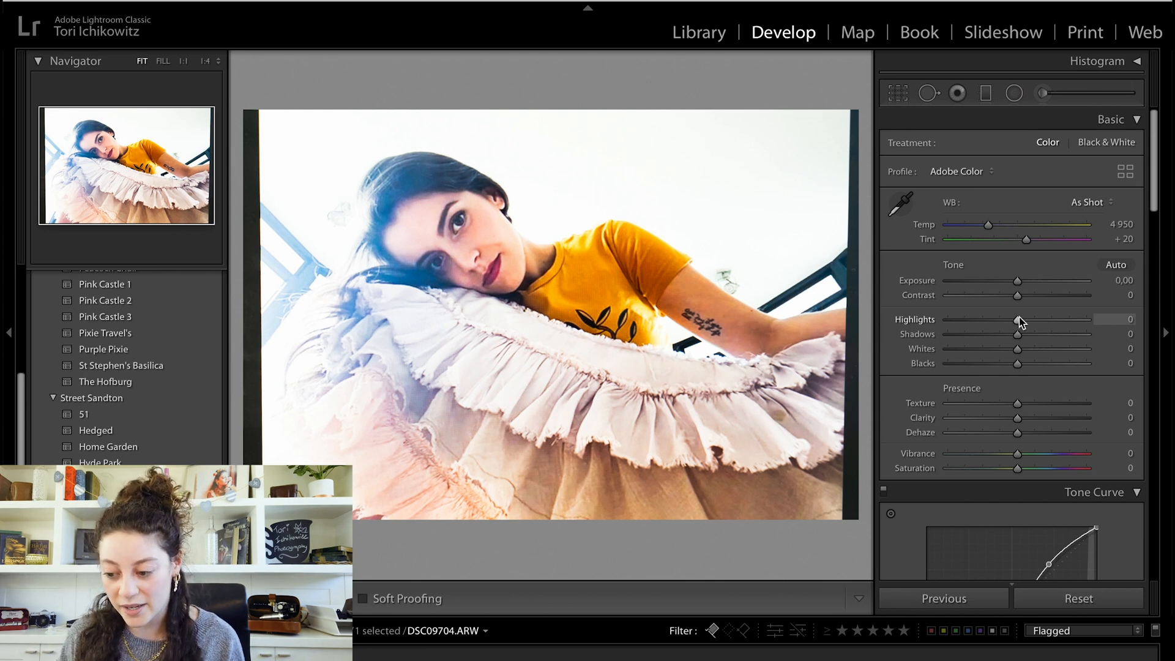
Step: Pull Highlights down to -43 and Shadows to -26 in the Basic panel
drag(1017, 320, 990, 320)
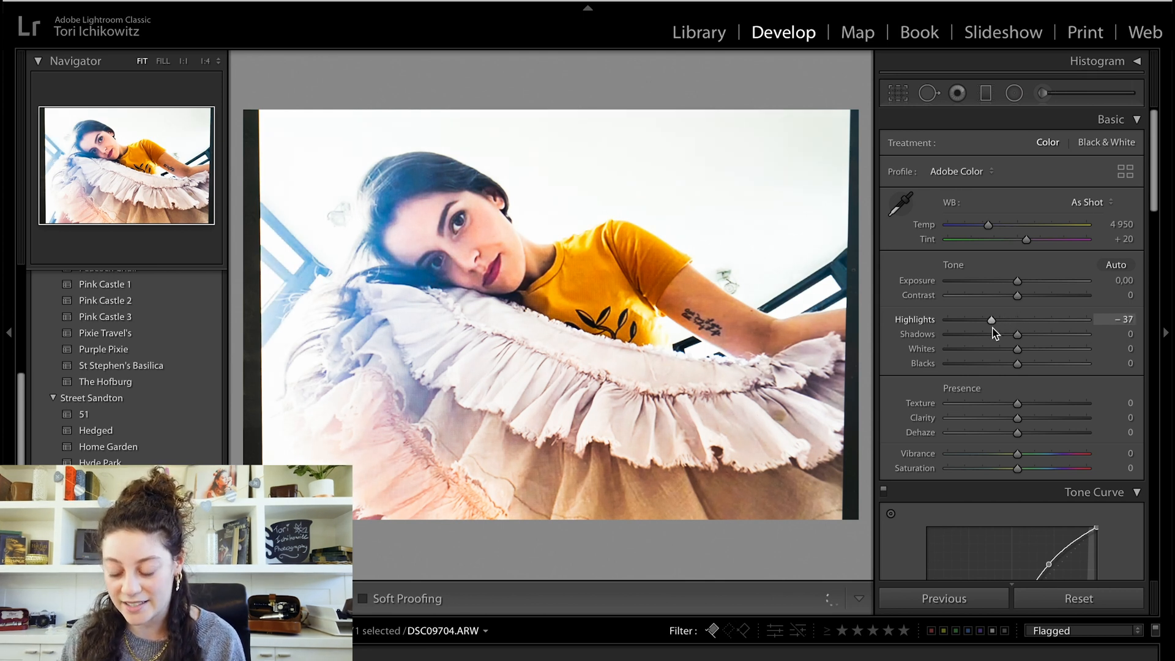
drag(989, 320, 986, 319)
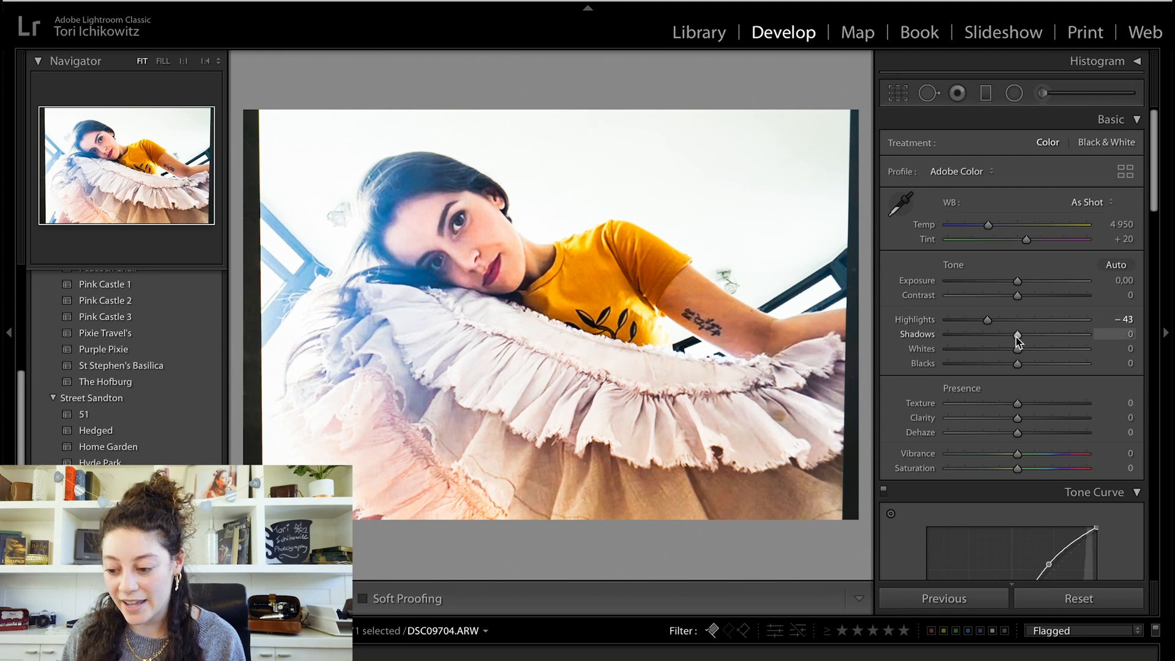
drag(1017, 334, 1000, 334)
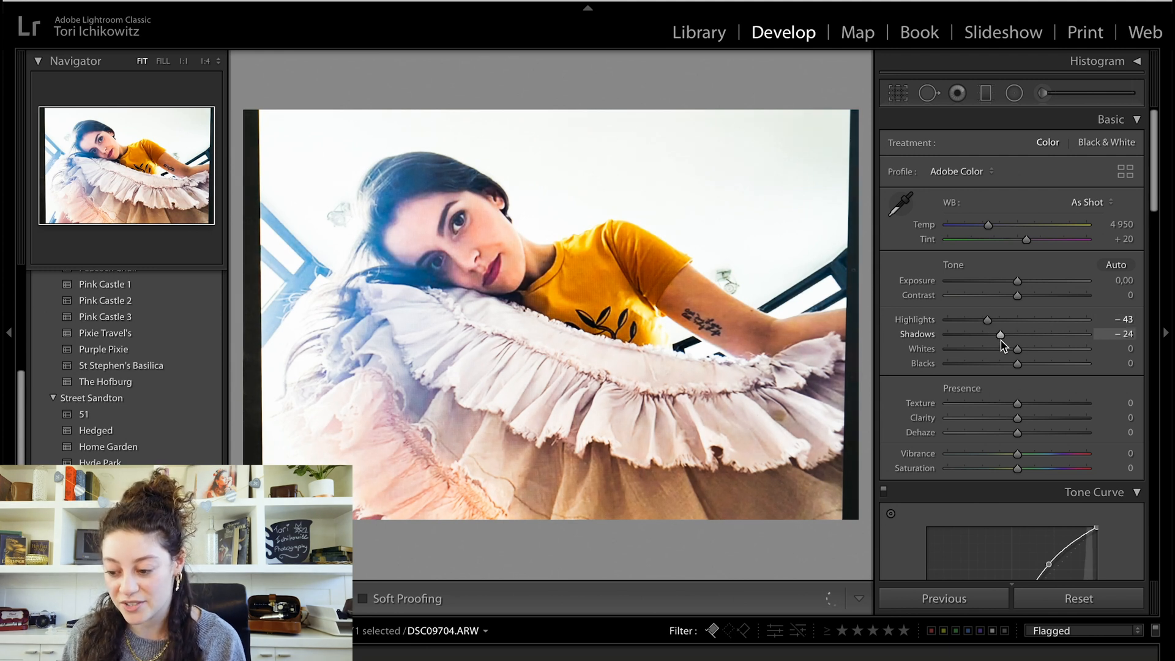
drag(1001, 334, 998, 334)
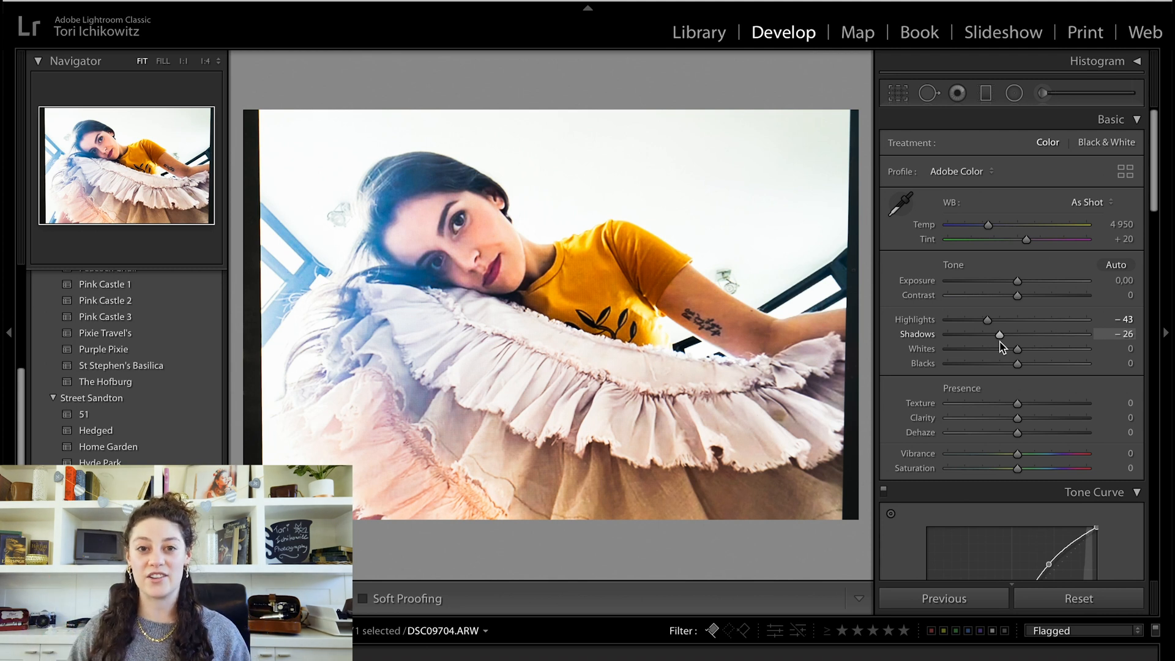
Step: Raise Vibrance to +10 in the Presence section
scroll(down, 3)
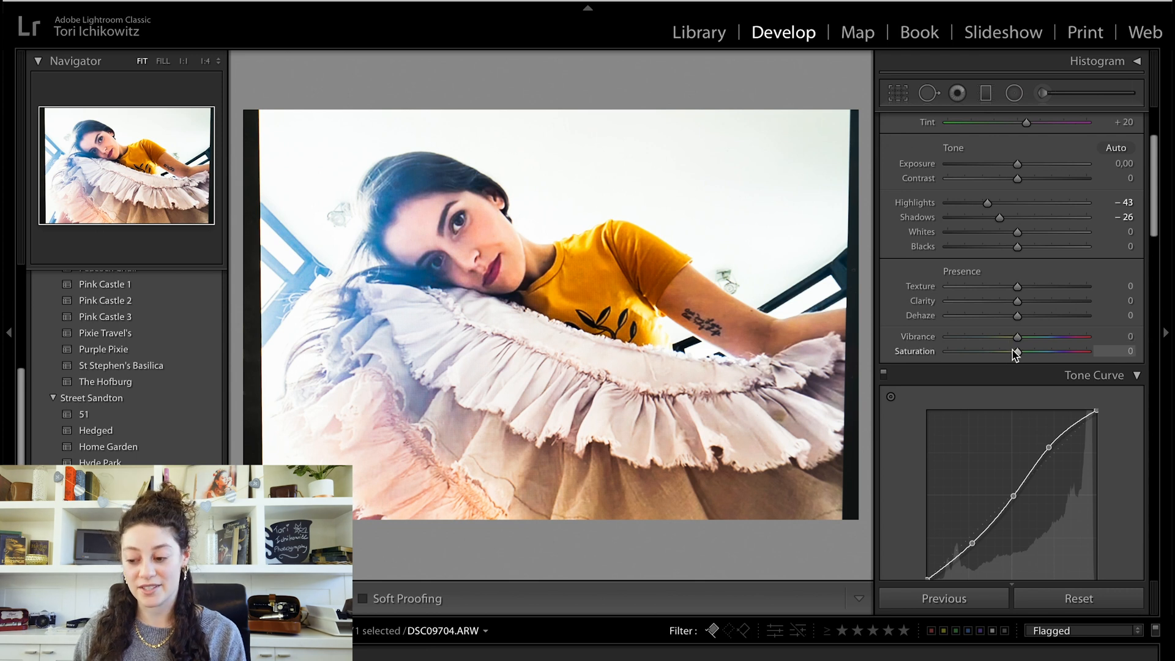
drag(1017, 336, 1025, 337)
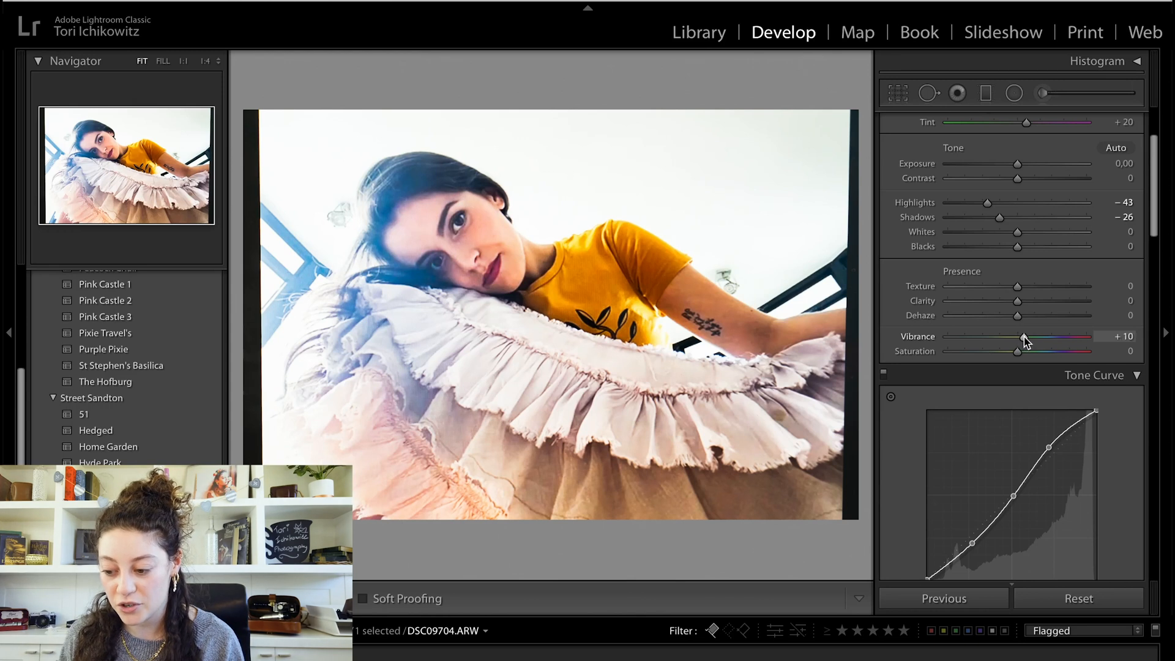
drag(1025, 341, 1045, 342)
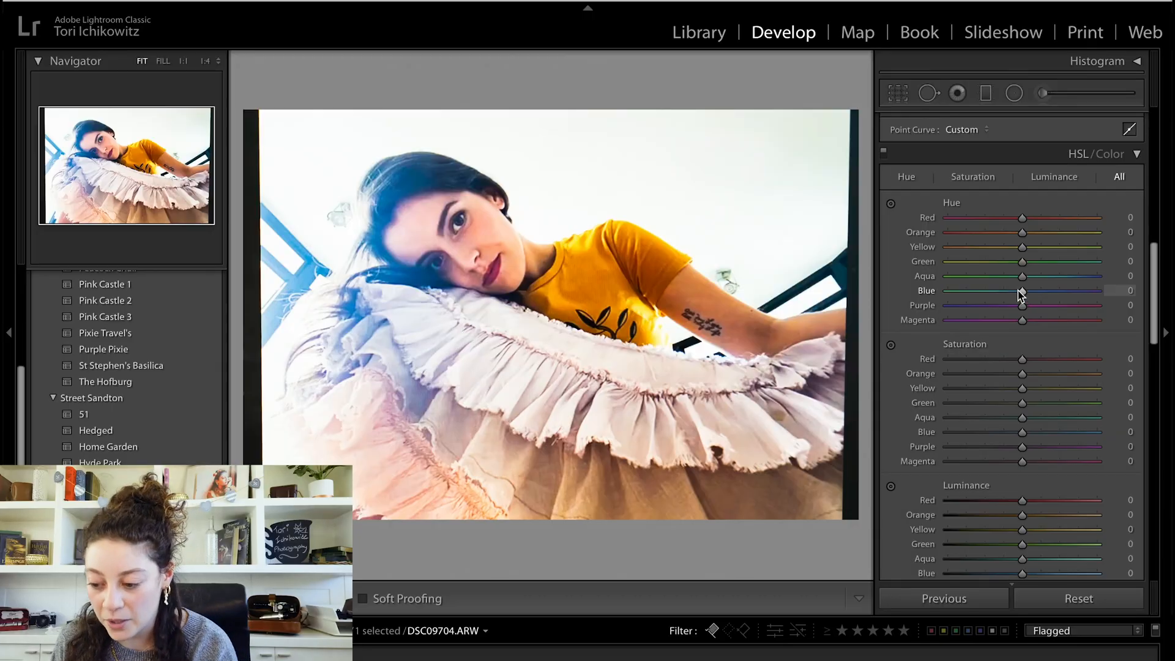
Step: Shift the Blue hue toward teal, settling at -39
drag(1021, 291, 982, 291)
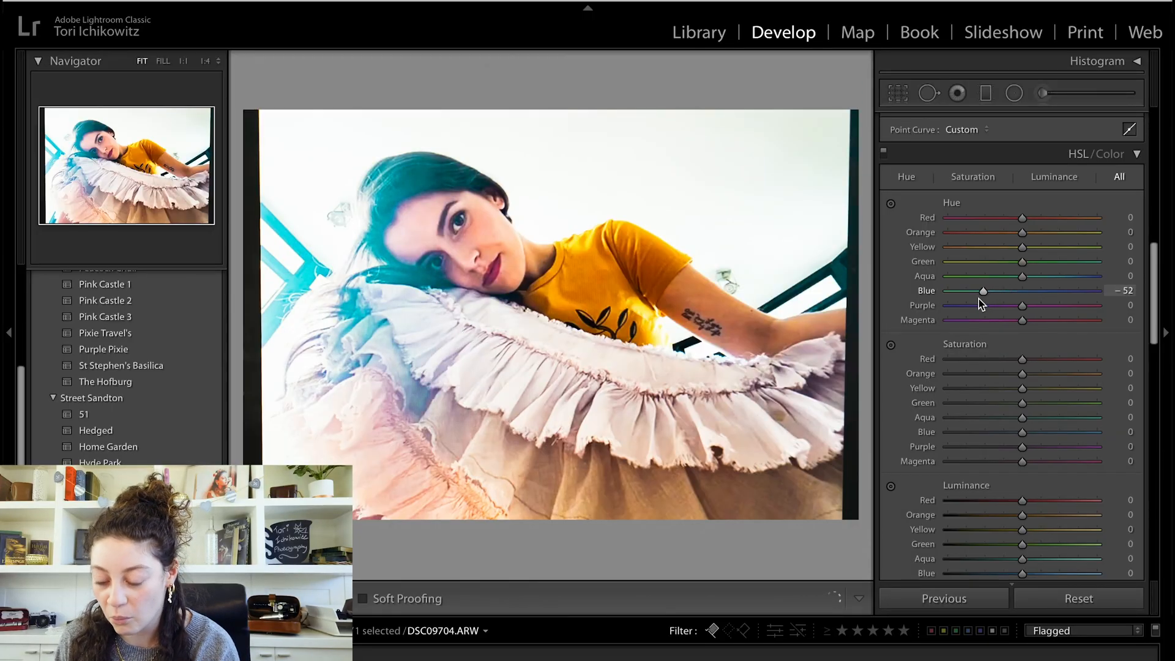
drag(984, 292, 982, 291)
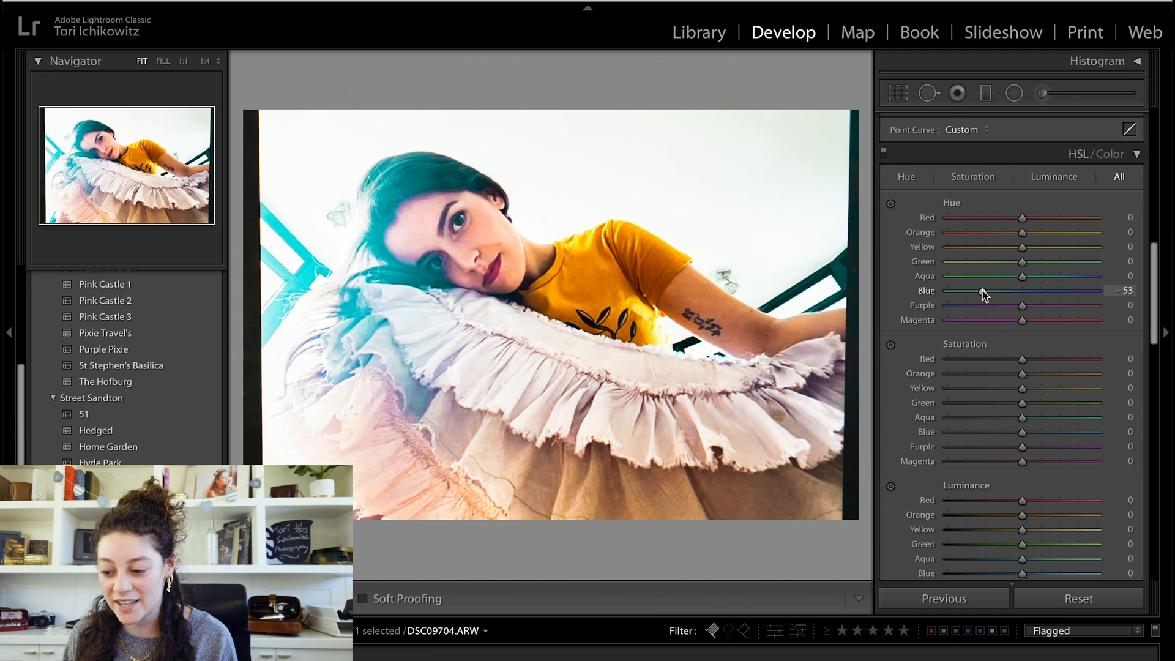
drag(984, 291, 993, 292)
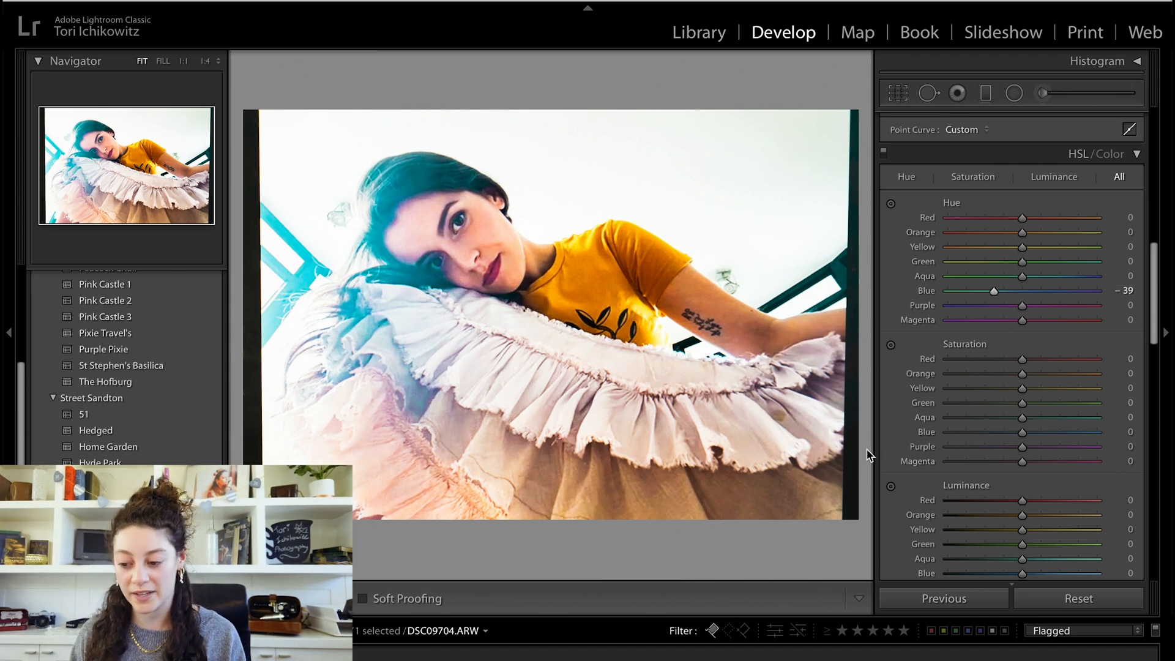
Step: Boost HSL saturation for orange to +56, then purple and blue tones
scroll(down, 3)
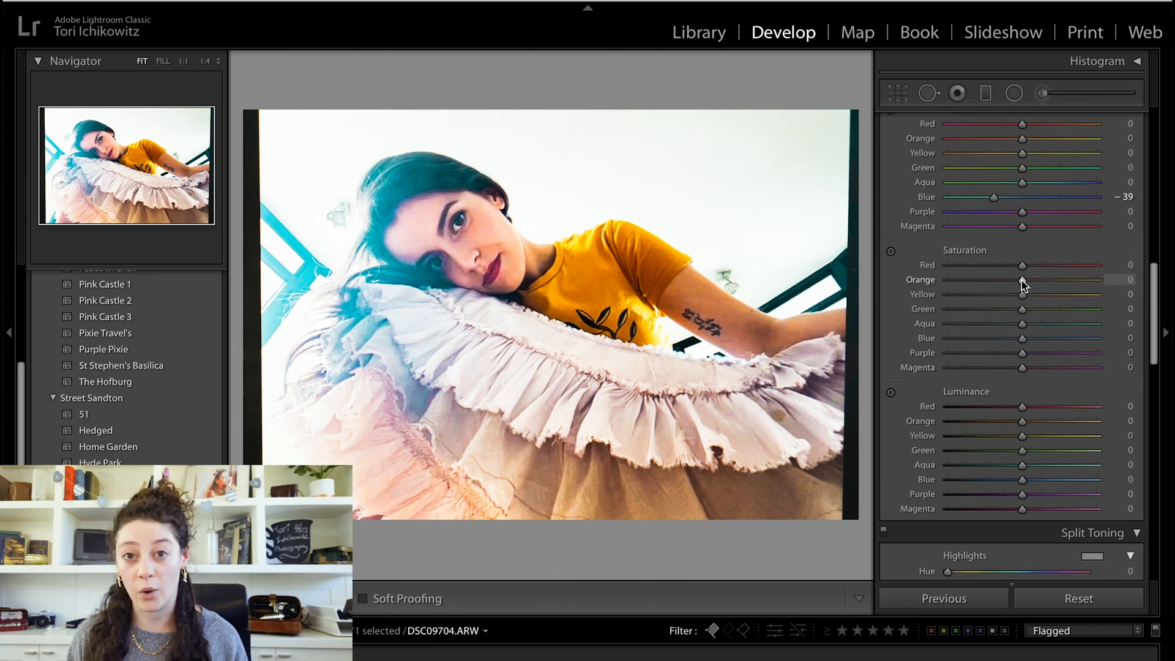
drag(1020, 279, 1041, 279)
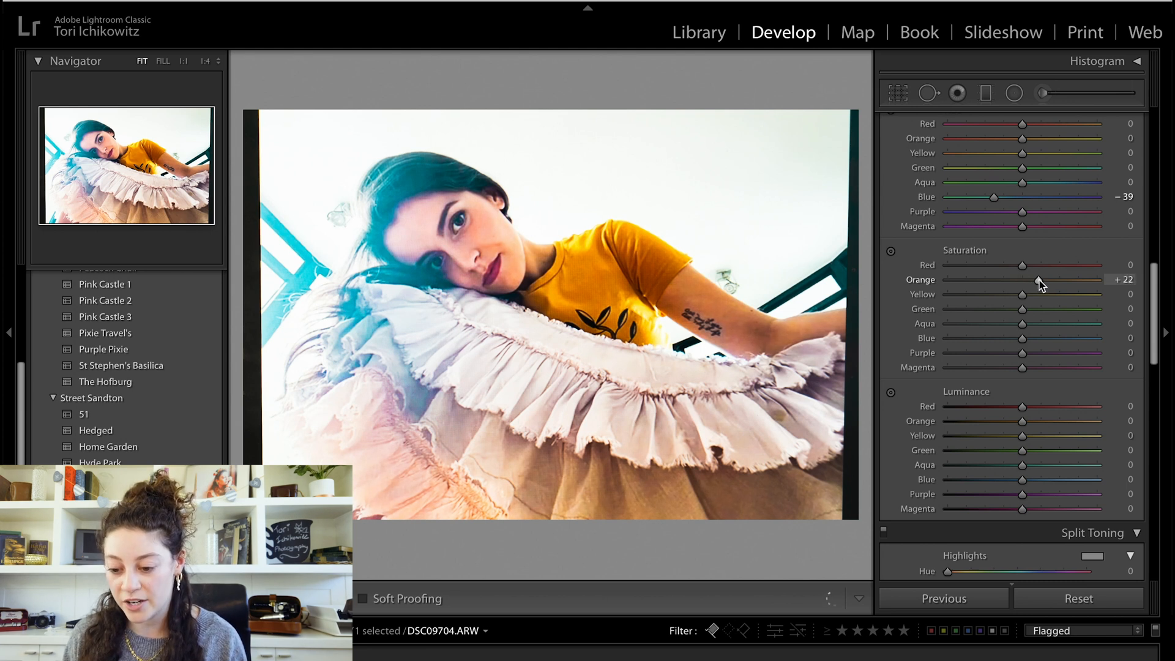
drag(1034, 279, 1062, 279)
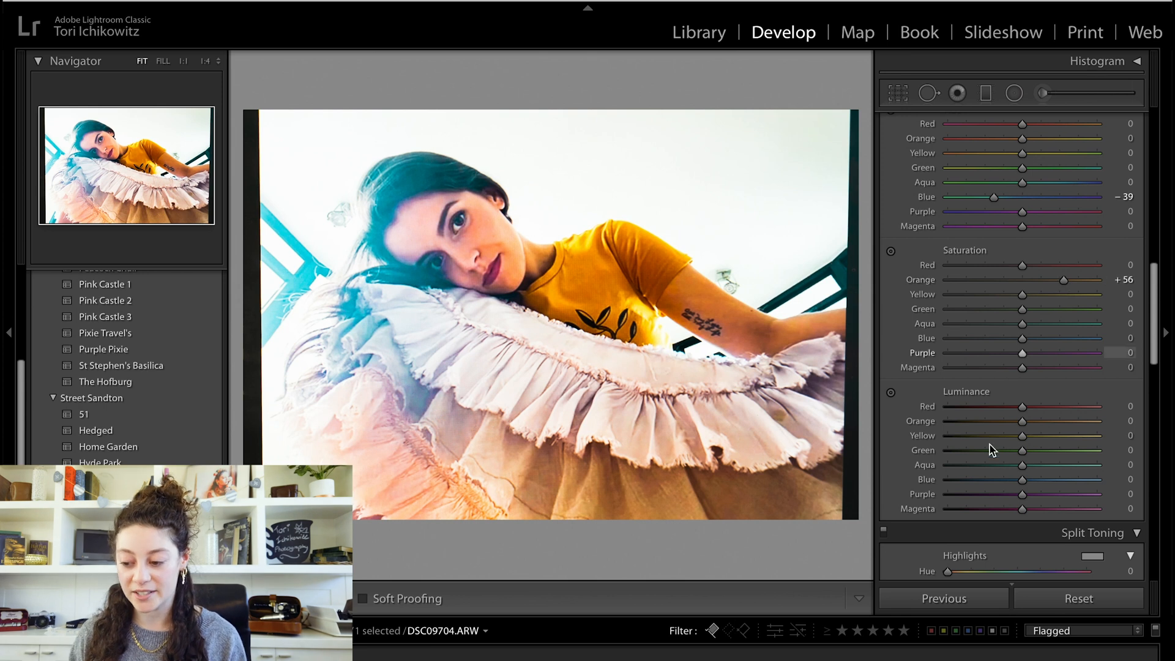
scroll(down, 3)
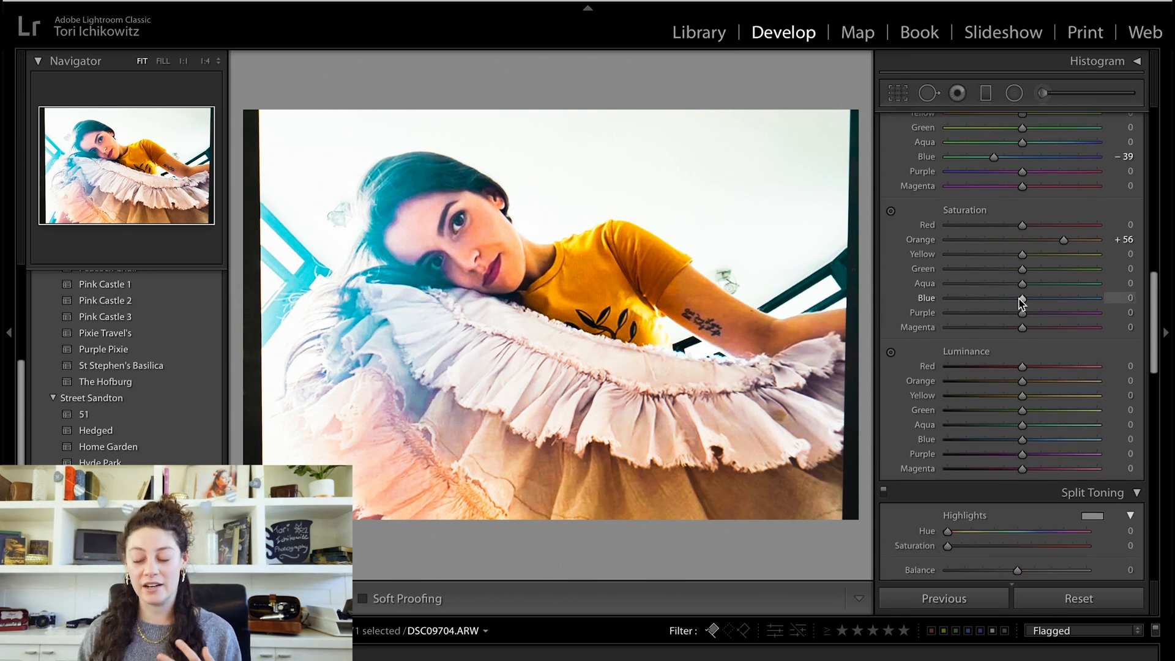
drag(1020, 312, 1059, 312)
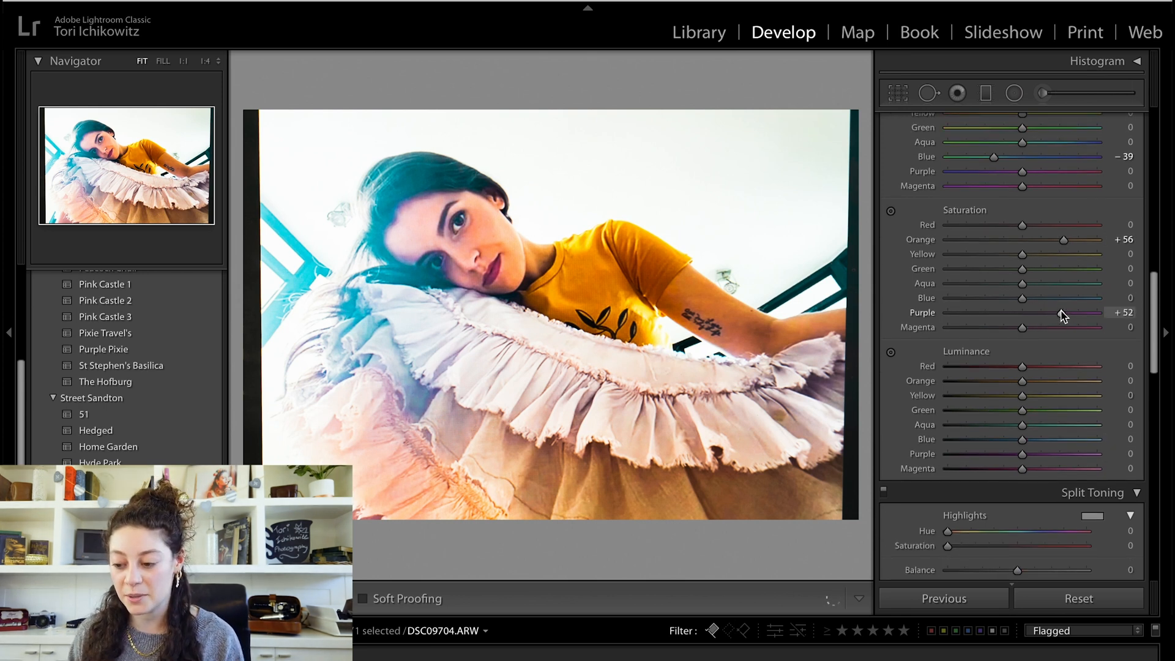
drag(1060, 312, 1074, 312)
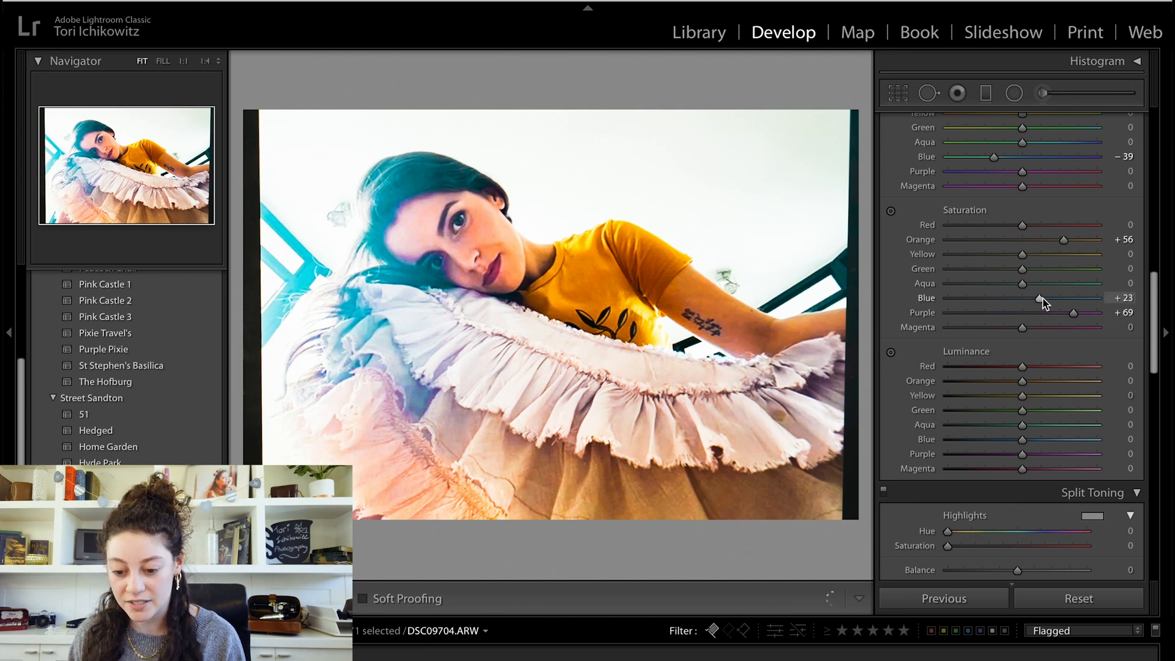
drag(1034, 297, 1045, 298)
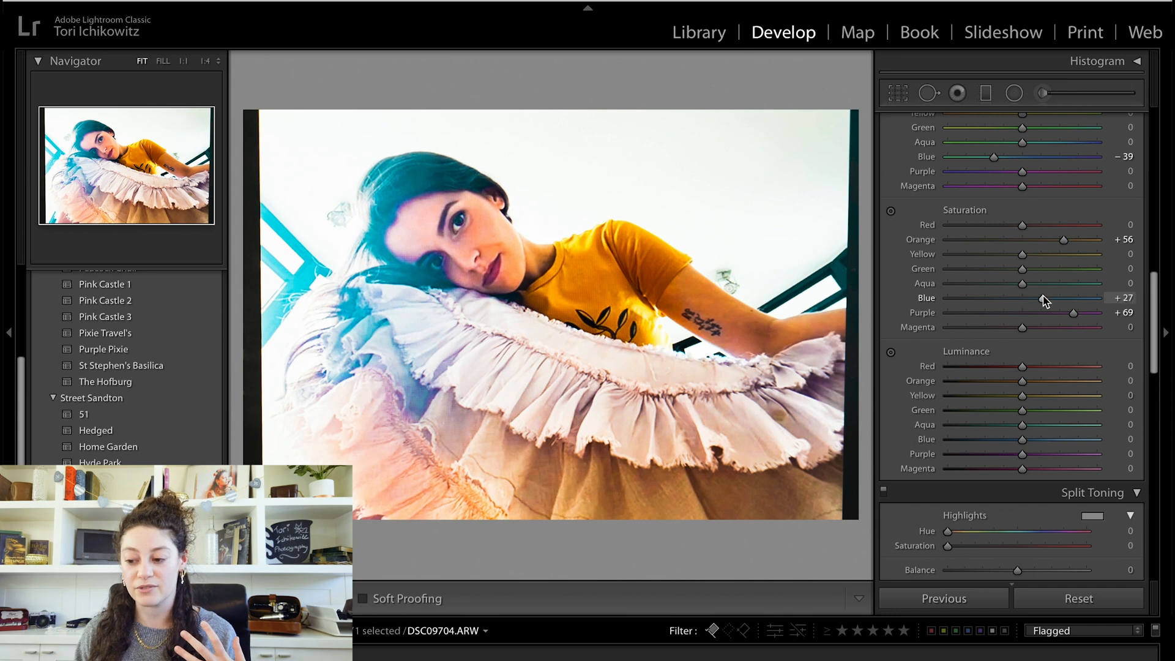
Step: Raise Purple luminance, undo once, and set it to +67
scroll(down, 3)
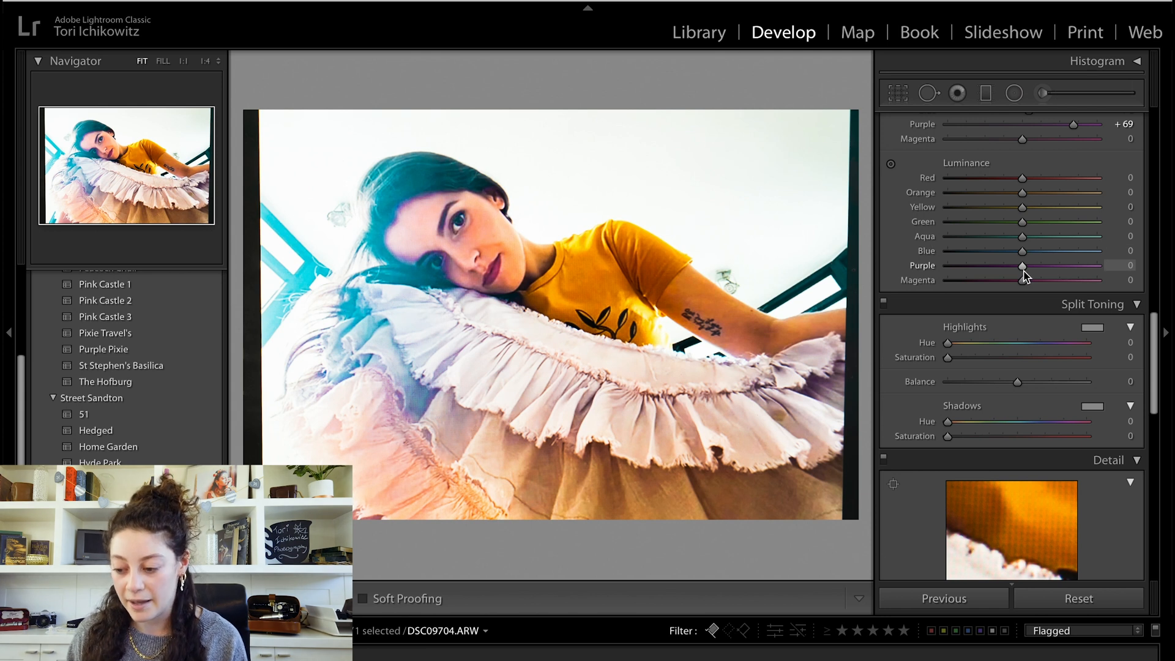
drag(1023, 264, 1041, 264)
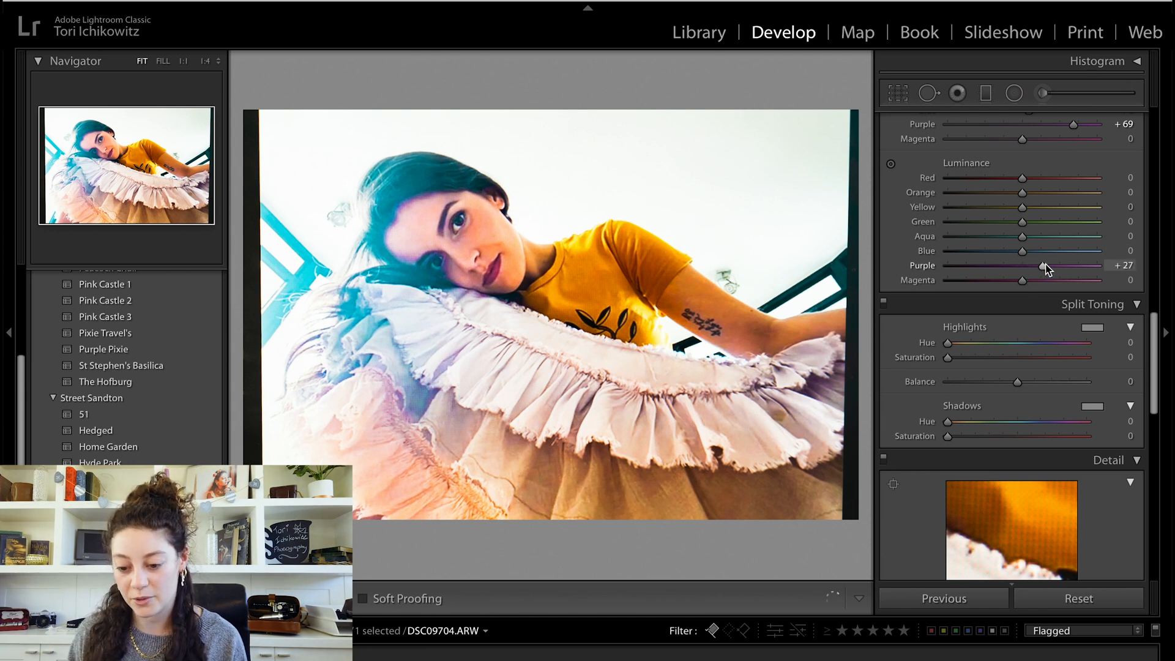
drag(1019, 264, 1072, 264)
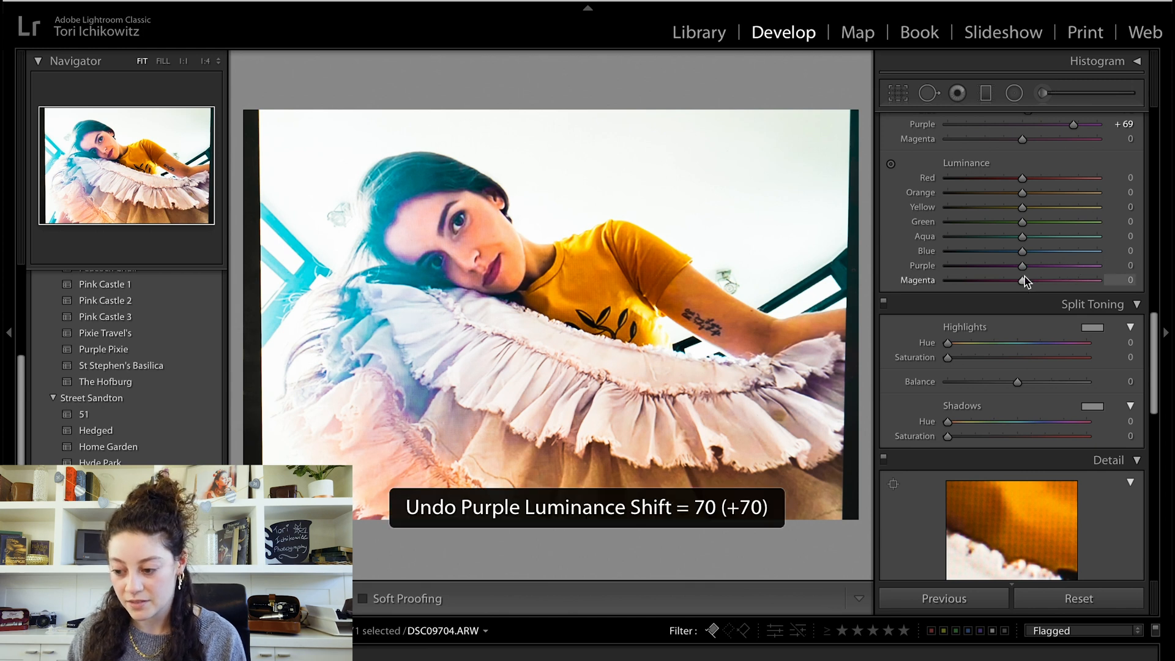
drag(1020, 264, 1072, 265)
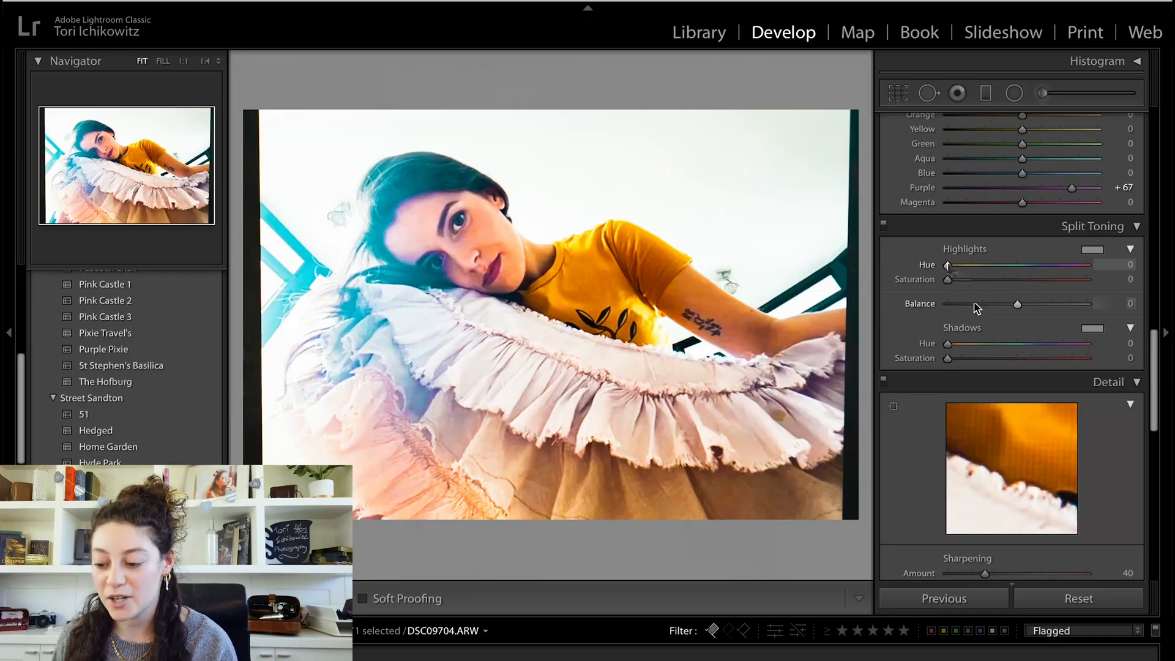
Step: Split-tone with highlights hue 22, saturation 22 and shadows hue 197, saturation 26
drag(946, 264, 957, 265)
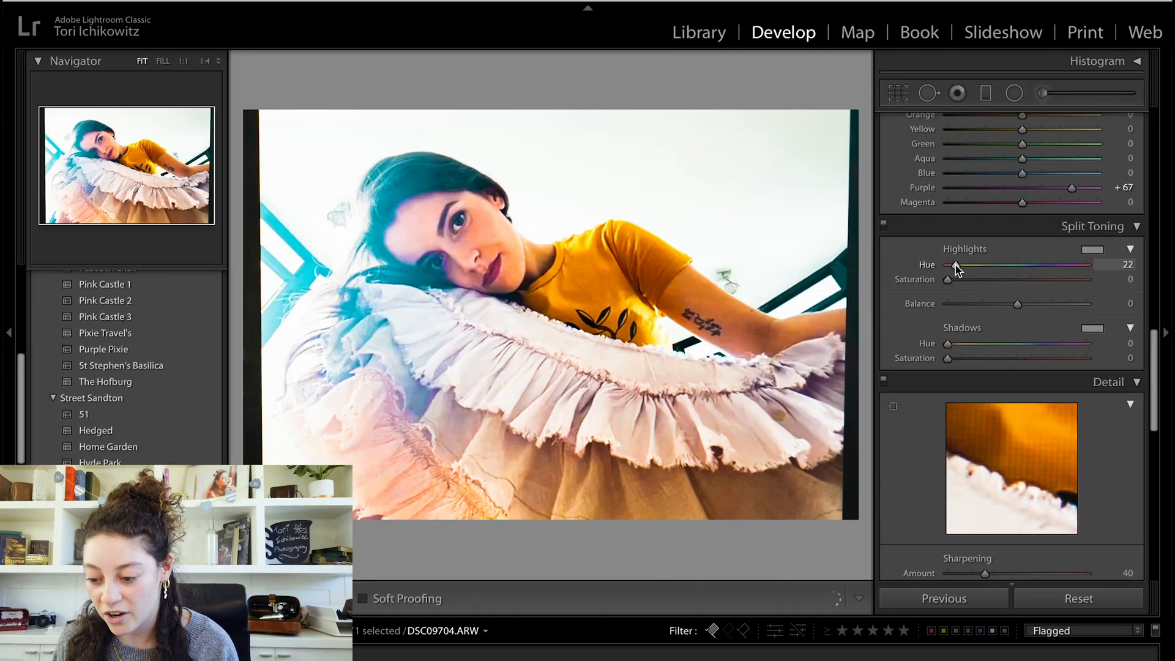
drag(946, 279, 965, 279)
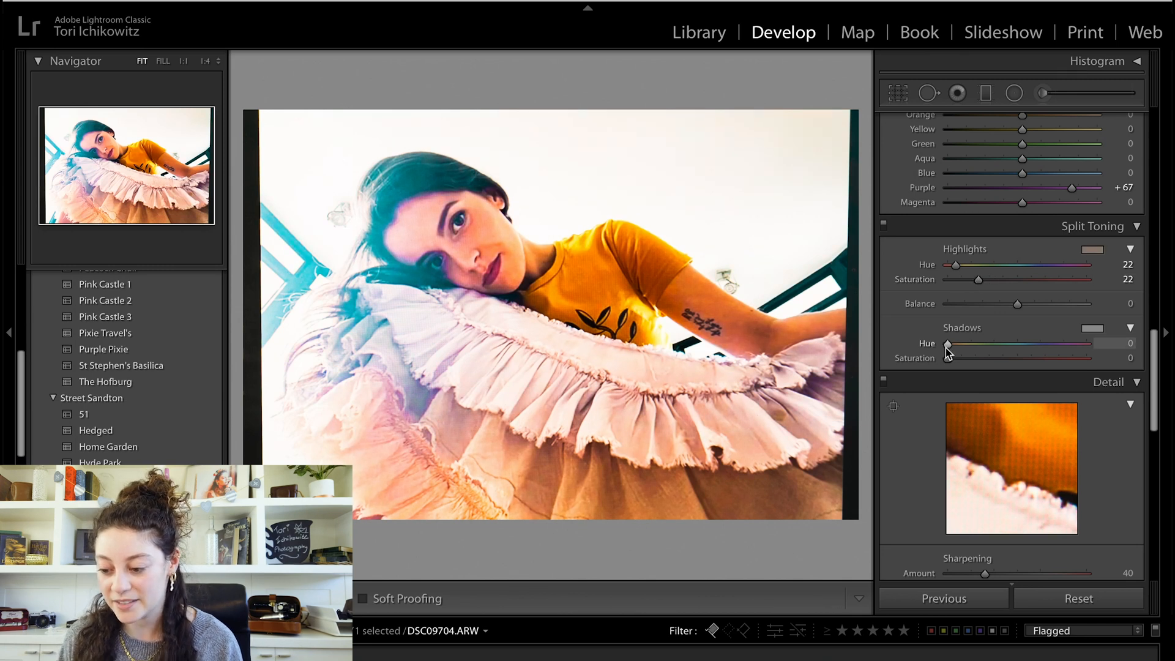
drag(945, 342, 963, 342)
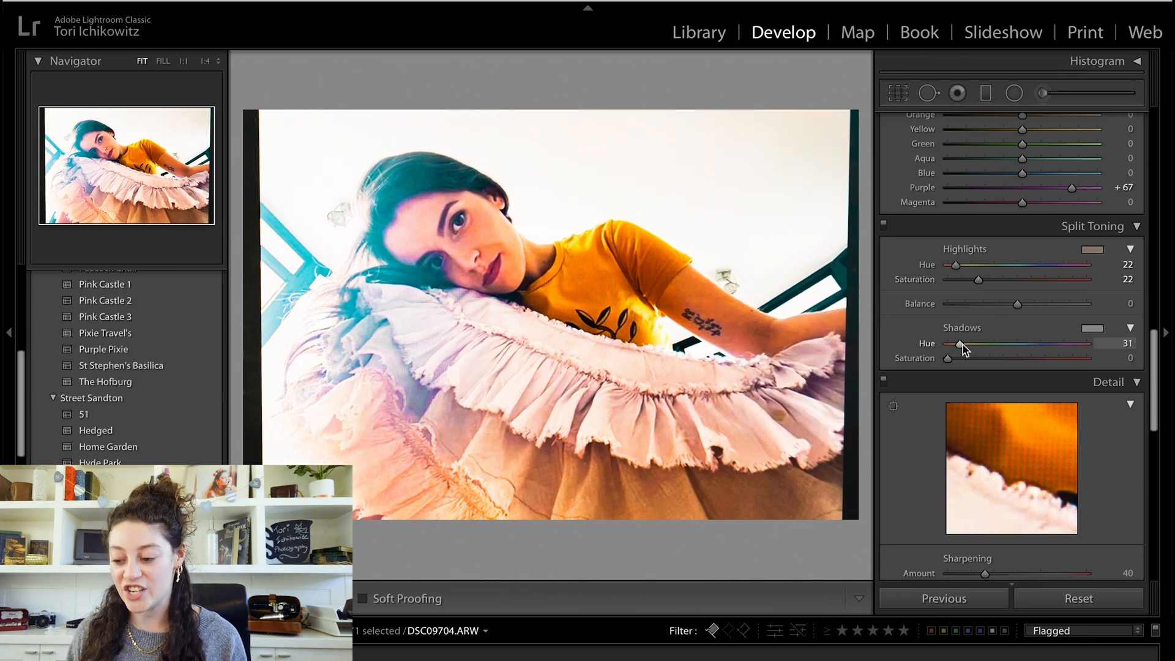
drag(961, 342, 1023, 343)
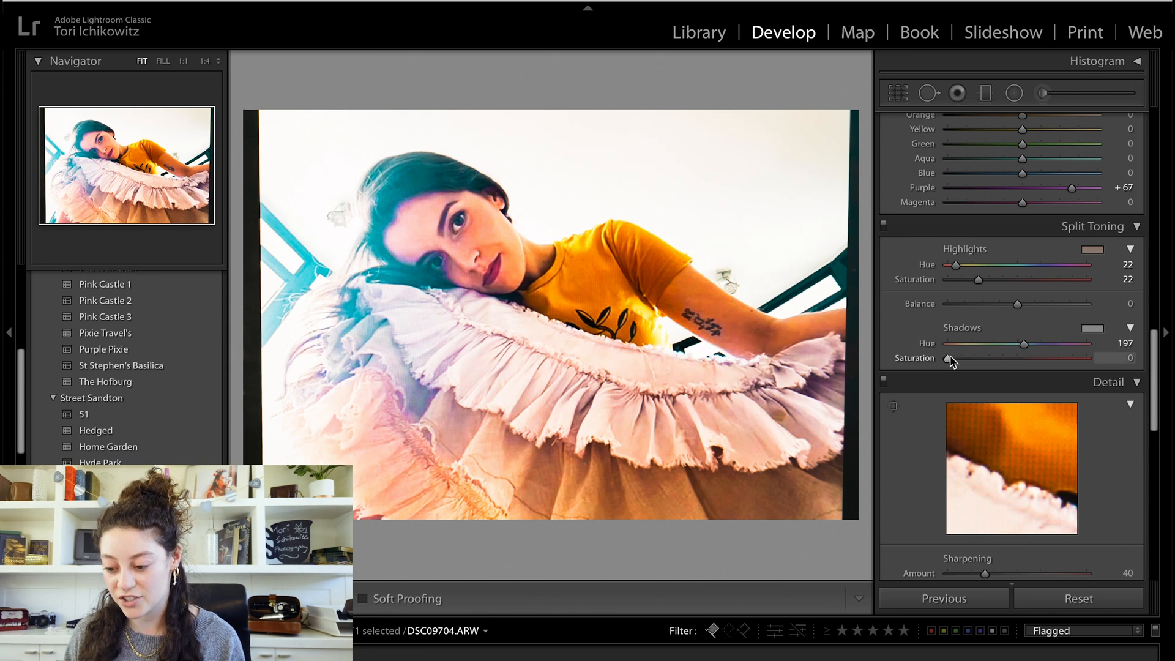
drag(952, 358, 985, 359)
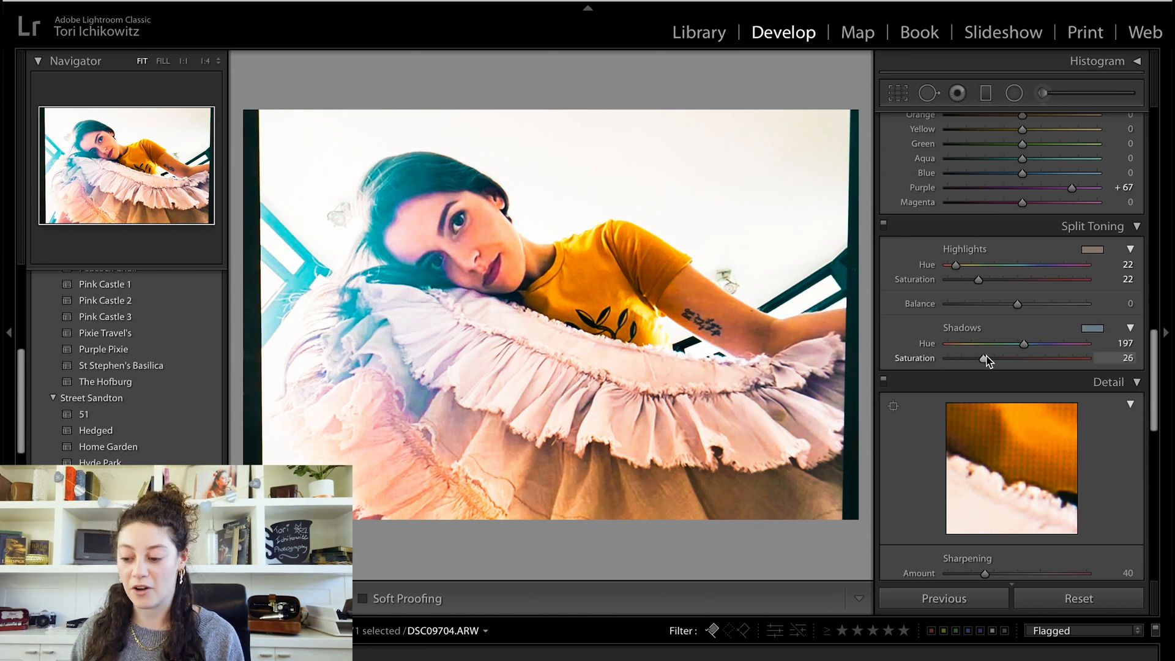
scroll(down, 3)
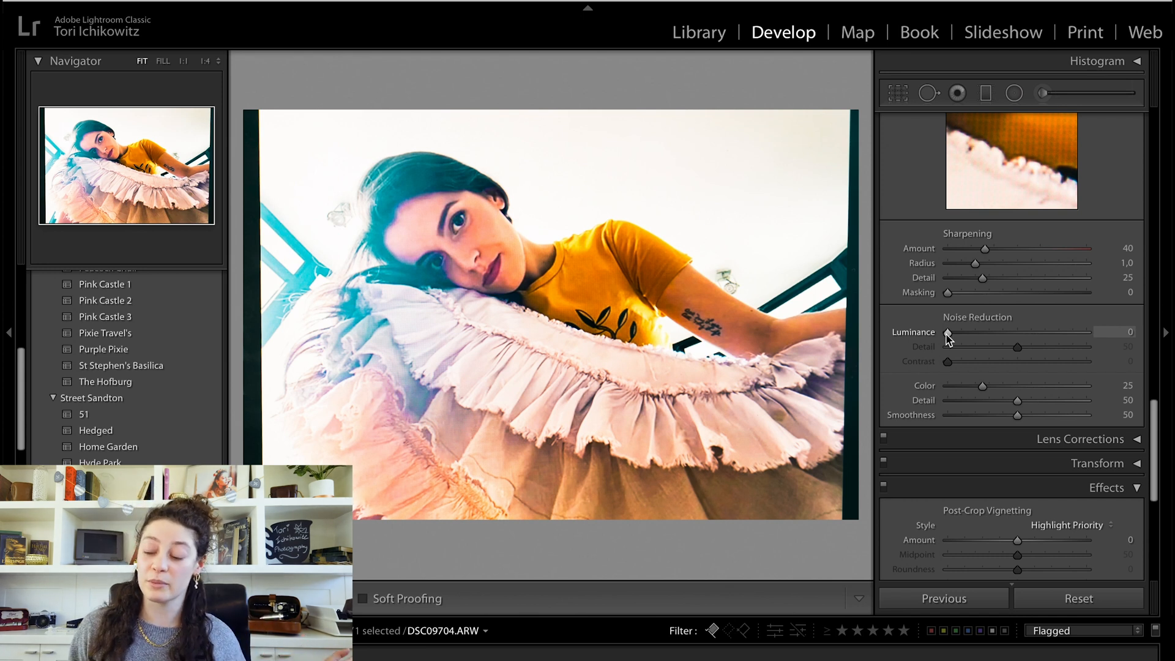
Step: Set Noise Reduction Luminance to 100 in the Detail panel
drag(947, 331, 1083, 331)
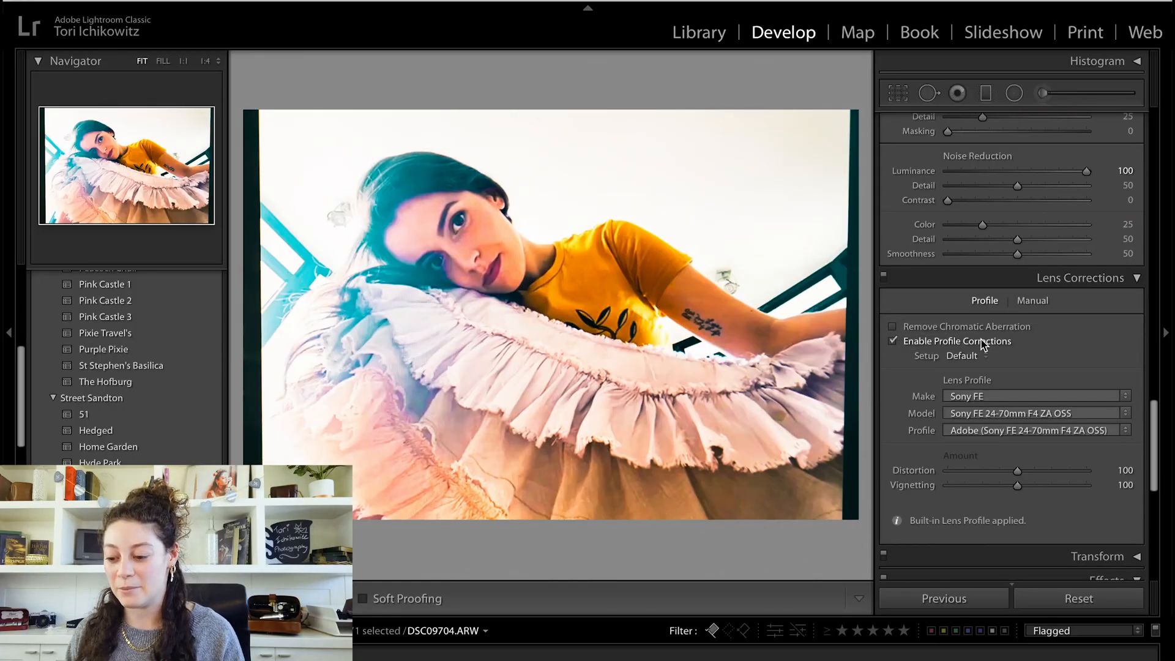
Step: Enable lens profile corrections and raise Grain Amount to about 59
click(892, 325)
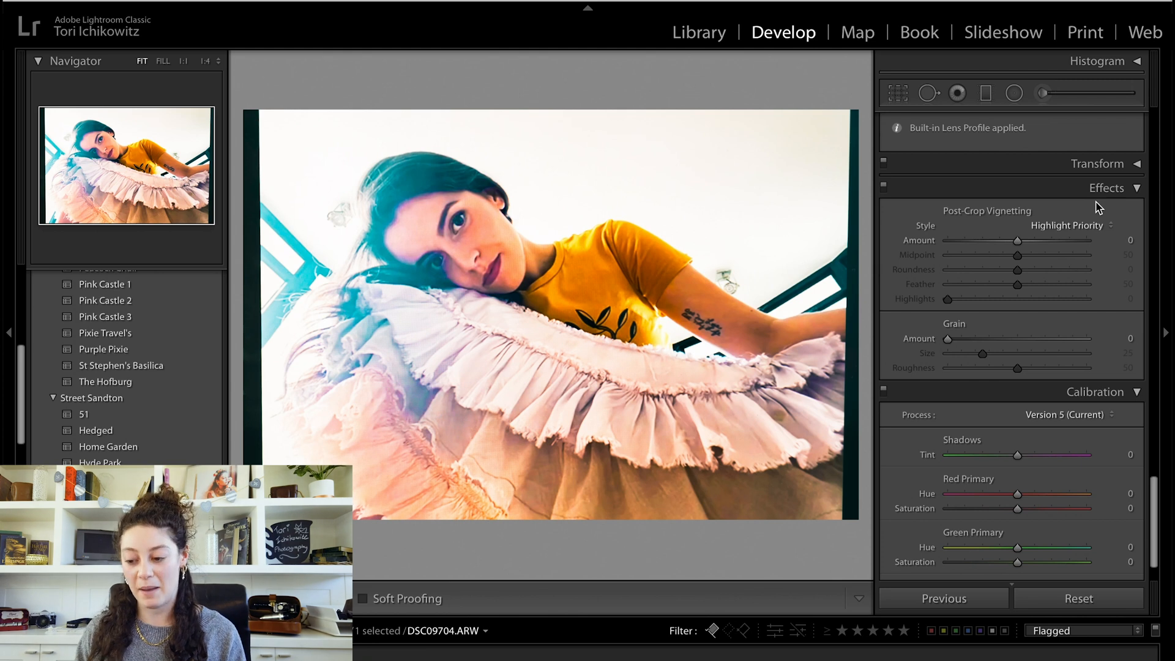
drag(946, 338, 992, 338)
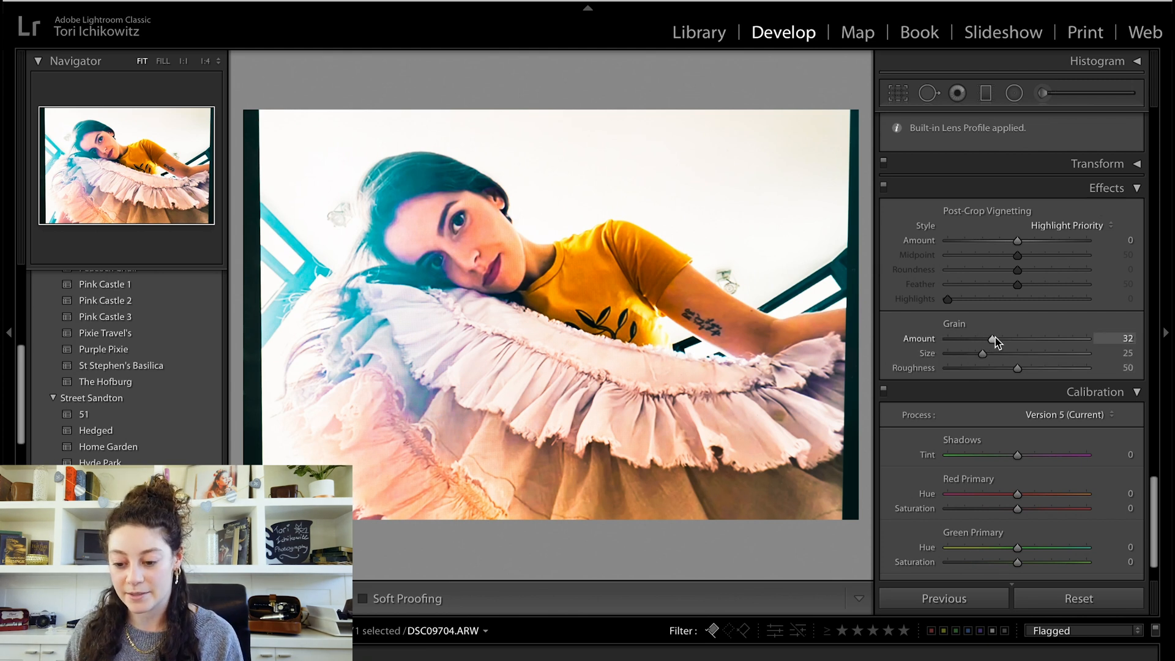
drag(992, 338, 1020, 338)
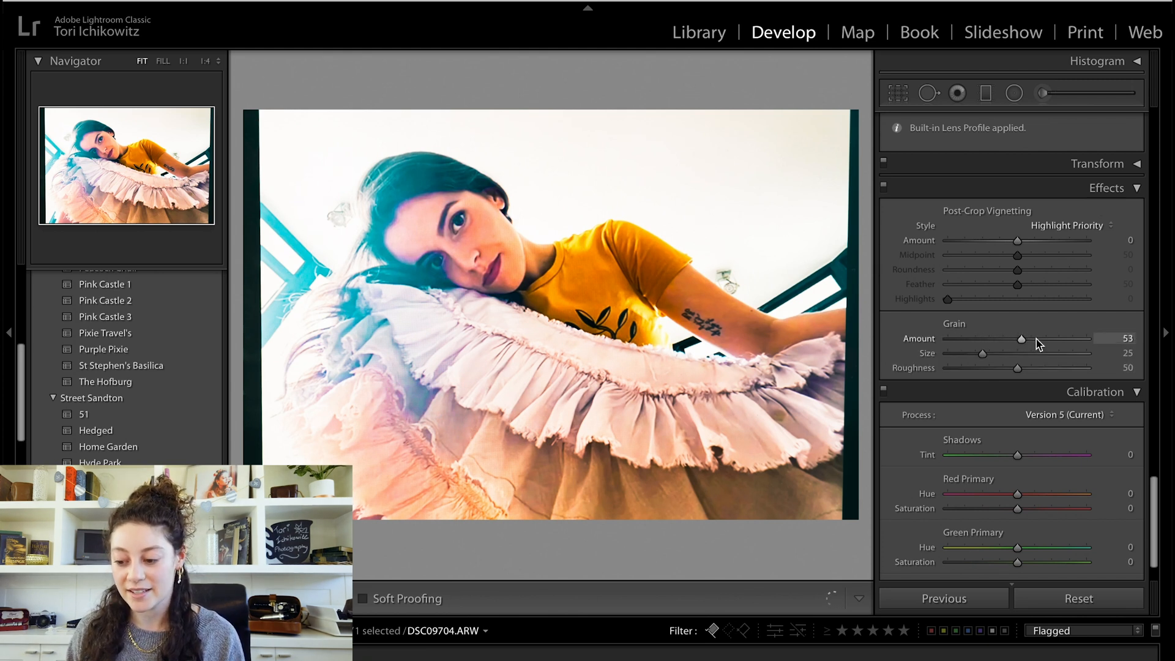
drag(1019, 337, 1032, 338)
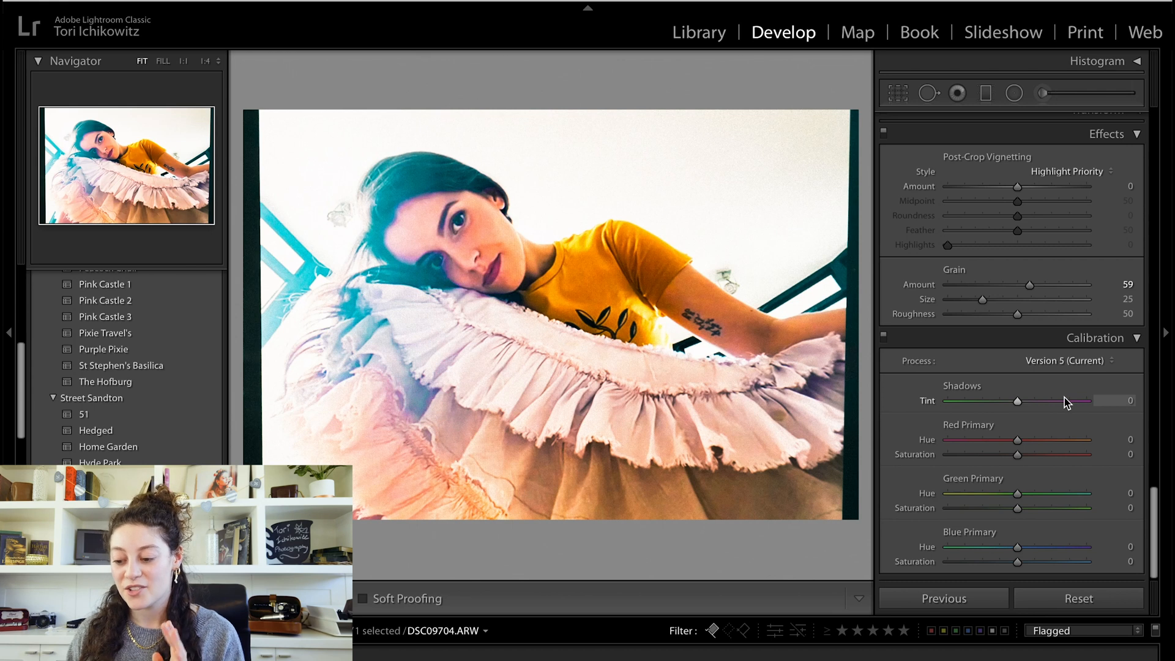
mouse_move(1041, 449)
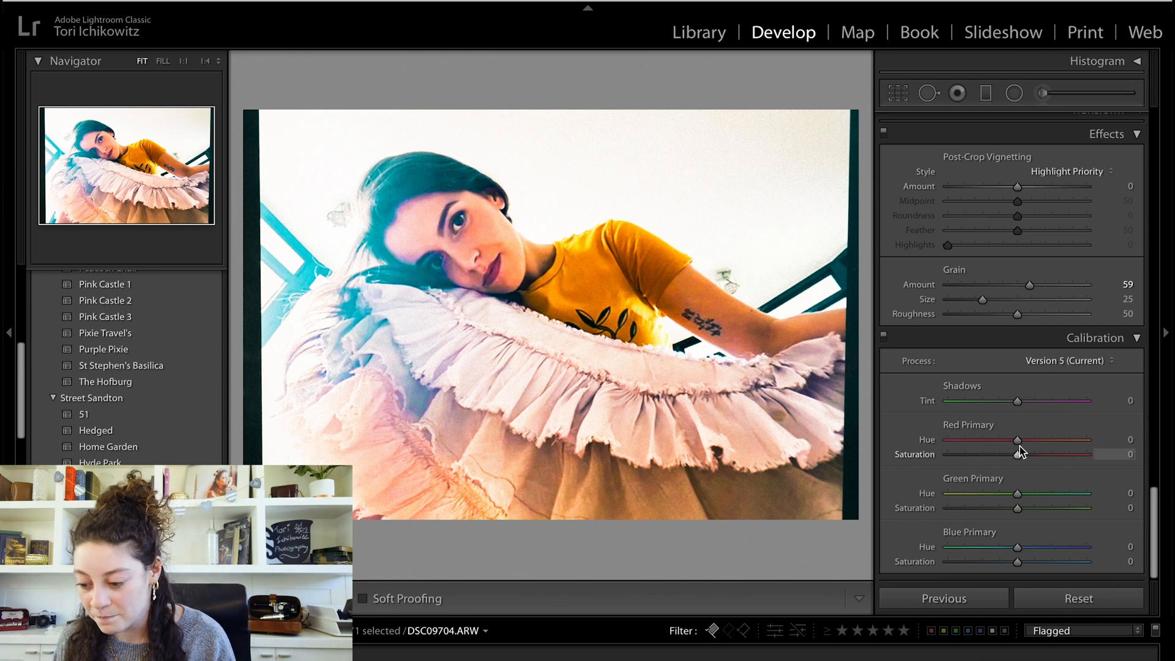
Step: Set Red Primary Hue +62, Green Primary Hue +62, Blue Primary Hue −57 and Red Primary Saturation −45
drag(1017, 440, 1023, 440)
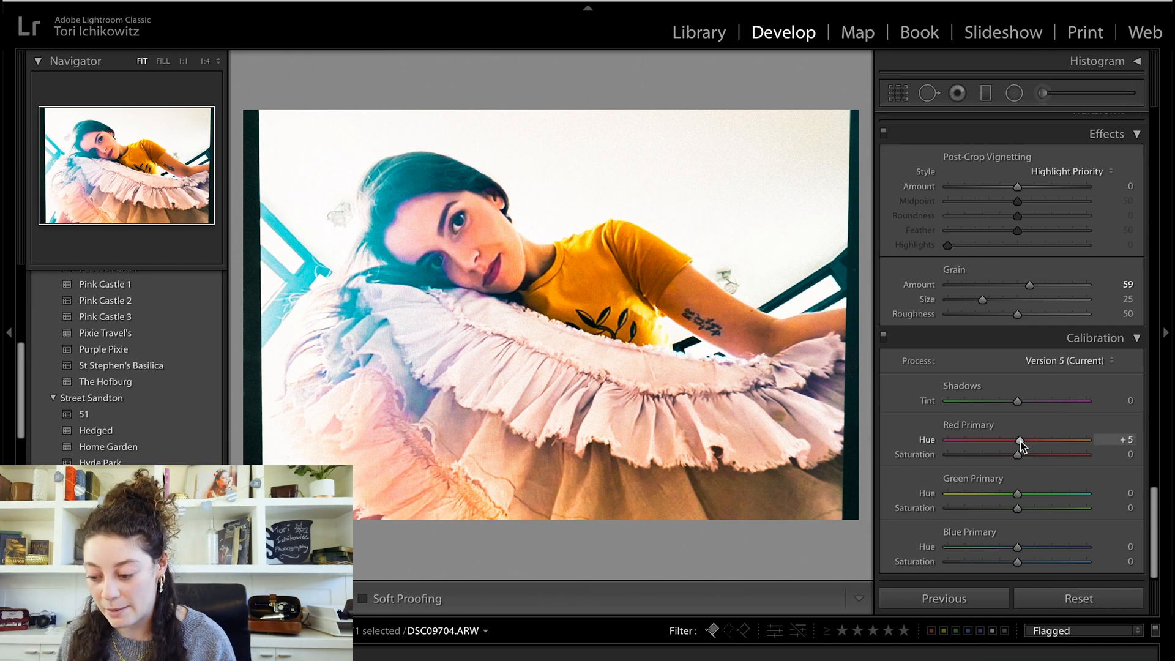
drag(1020, 441, 1058, 440)
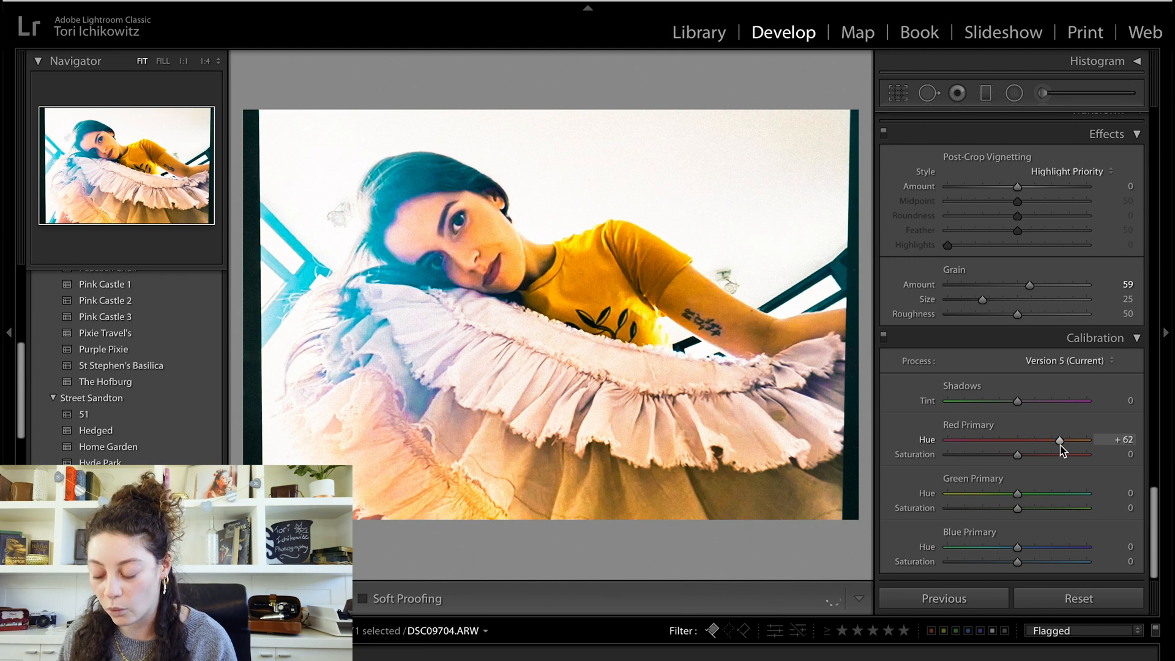
drag(1017, 493, 1059, 493)
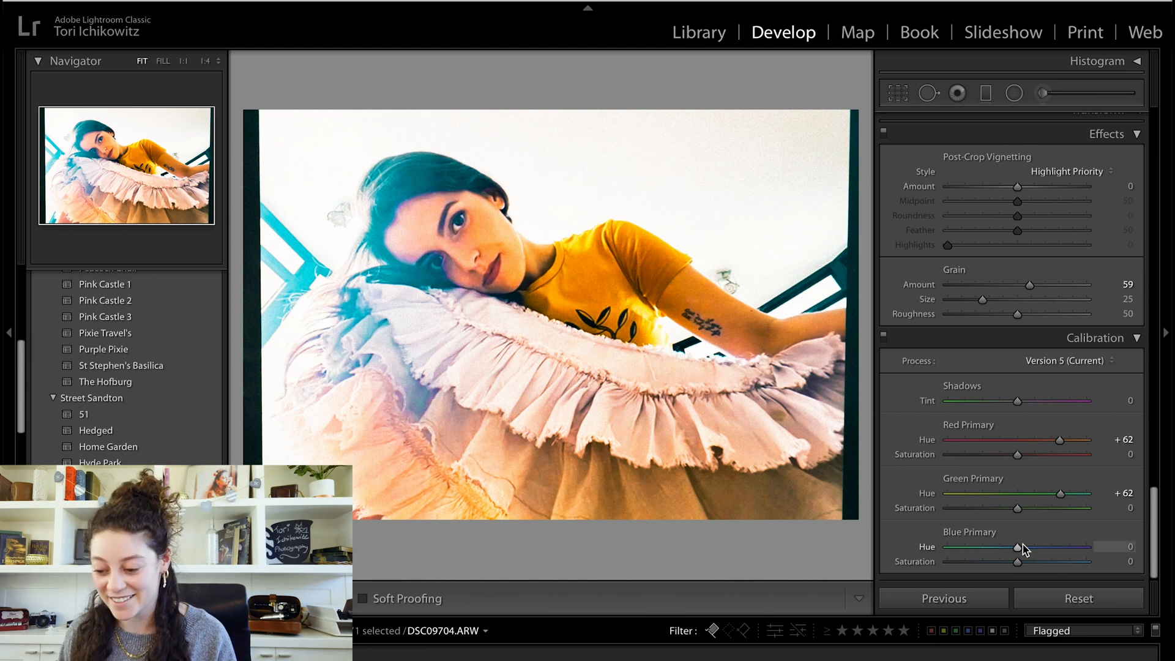
drag(1017, 546, 975, 545)
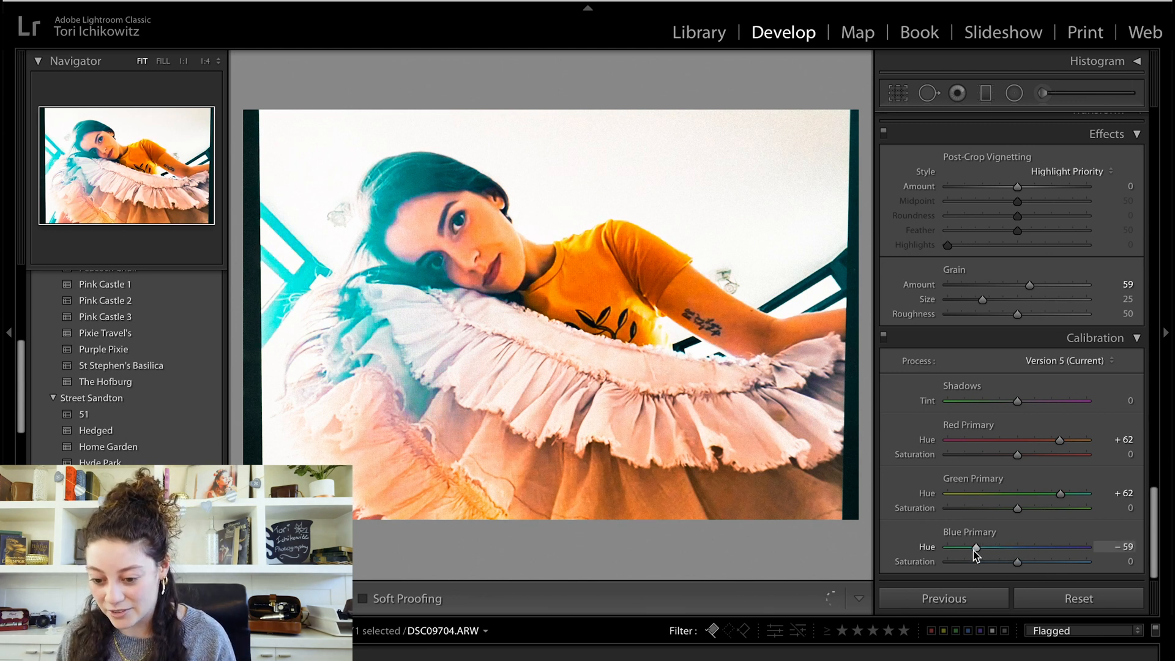
drag(976, 548, 979, 548)
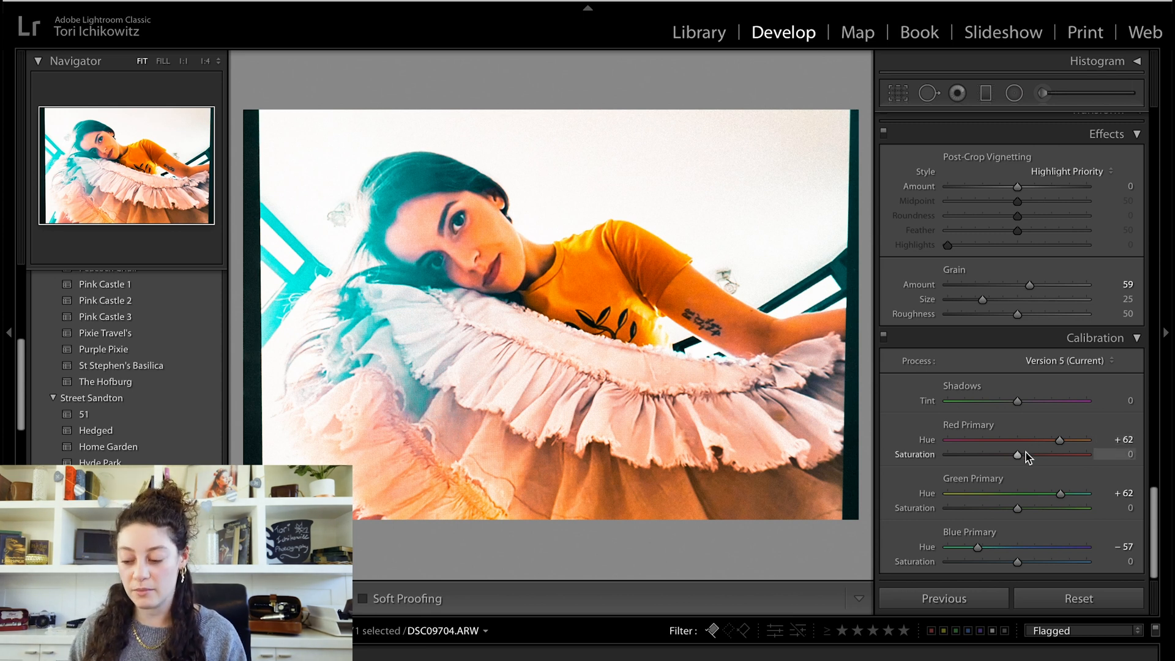
drag(1017, 455, 987, 455)
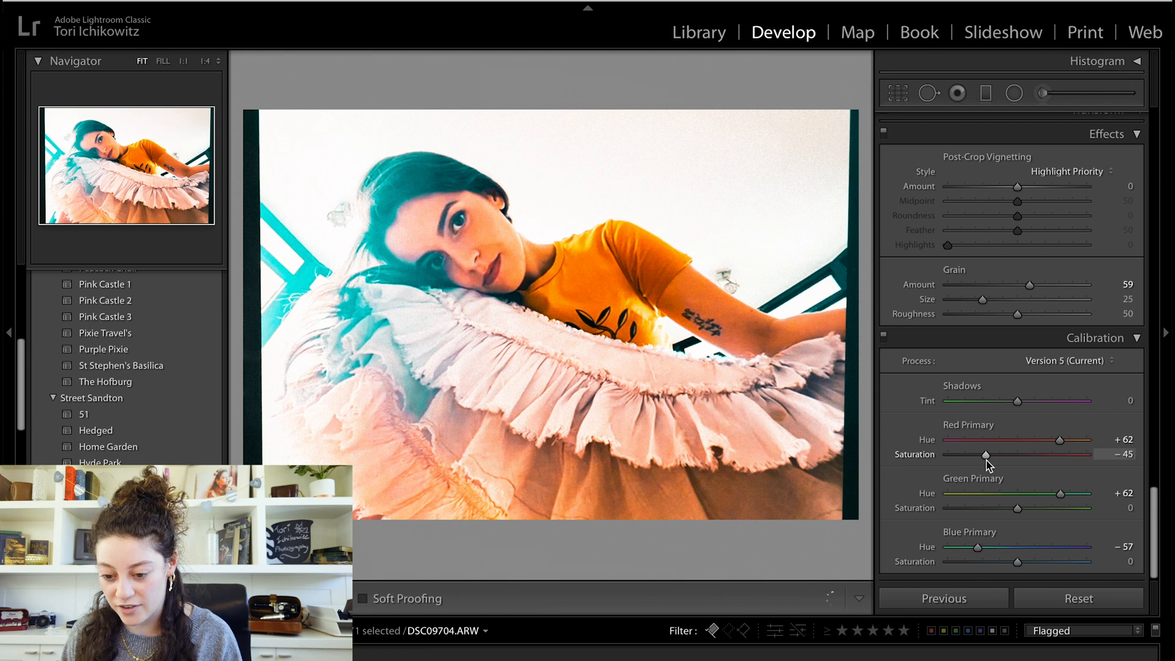
drag(986, 454, 989, 454)
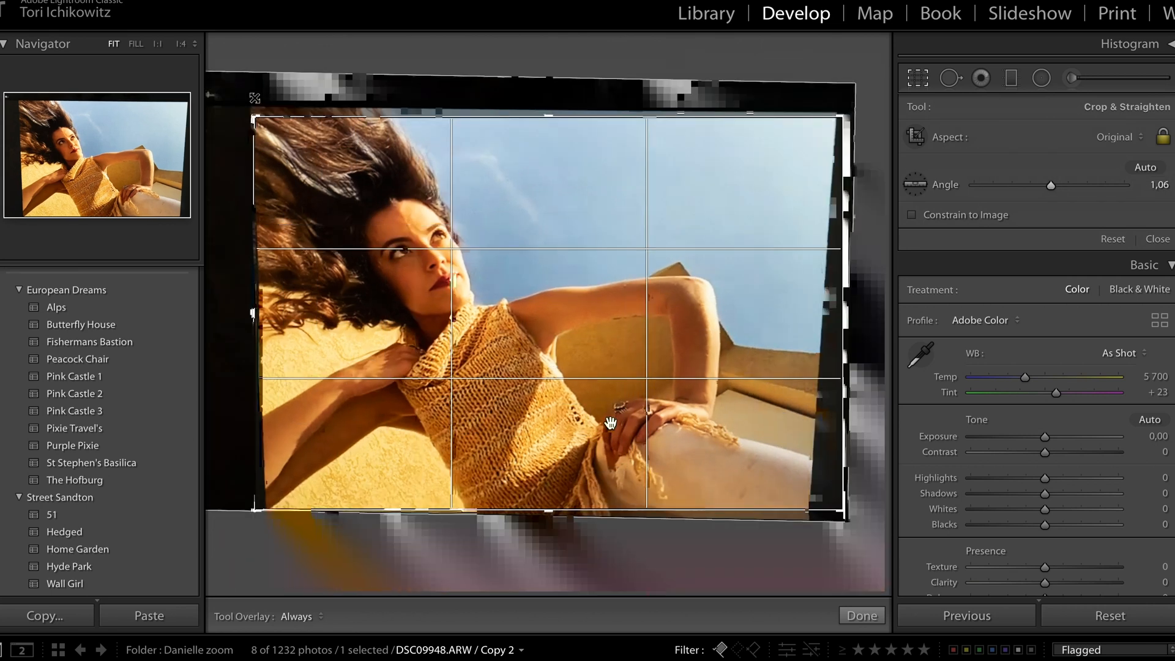
Step: Commit the straighten, then bend the RGB point curve into an S-curve with darkened shadows and lifted highlights
click(860, 616)
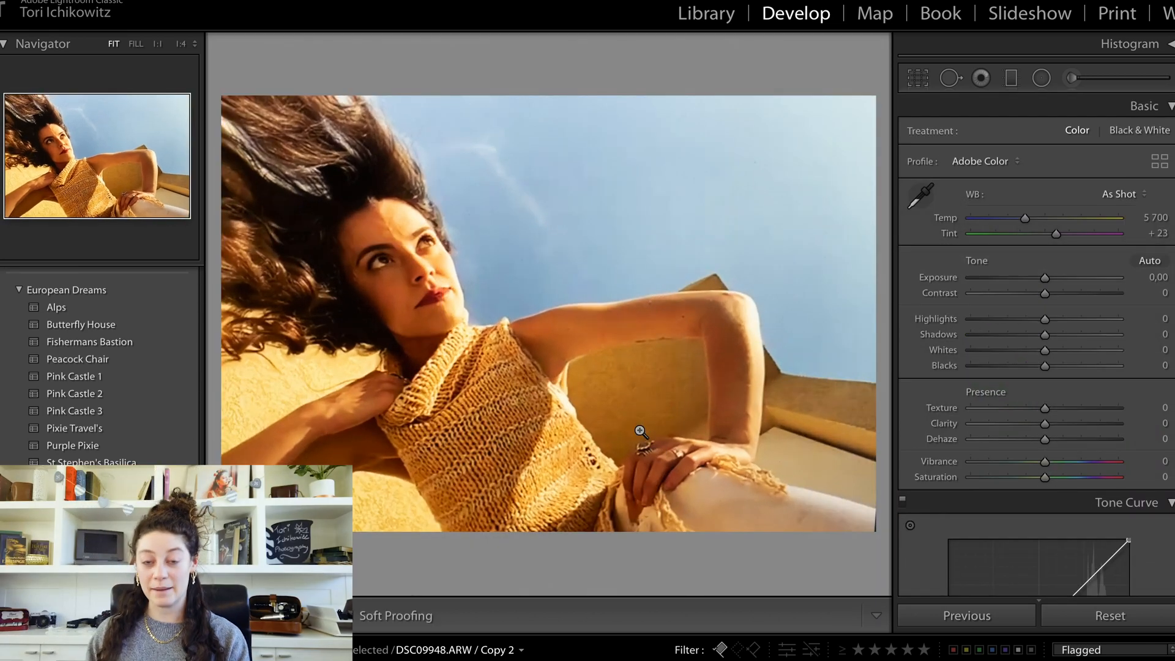
scroll(down, 3)
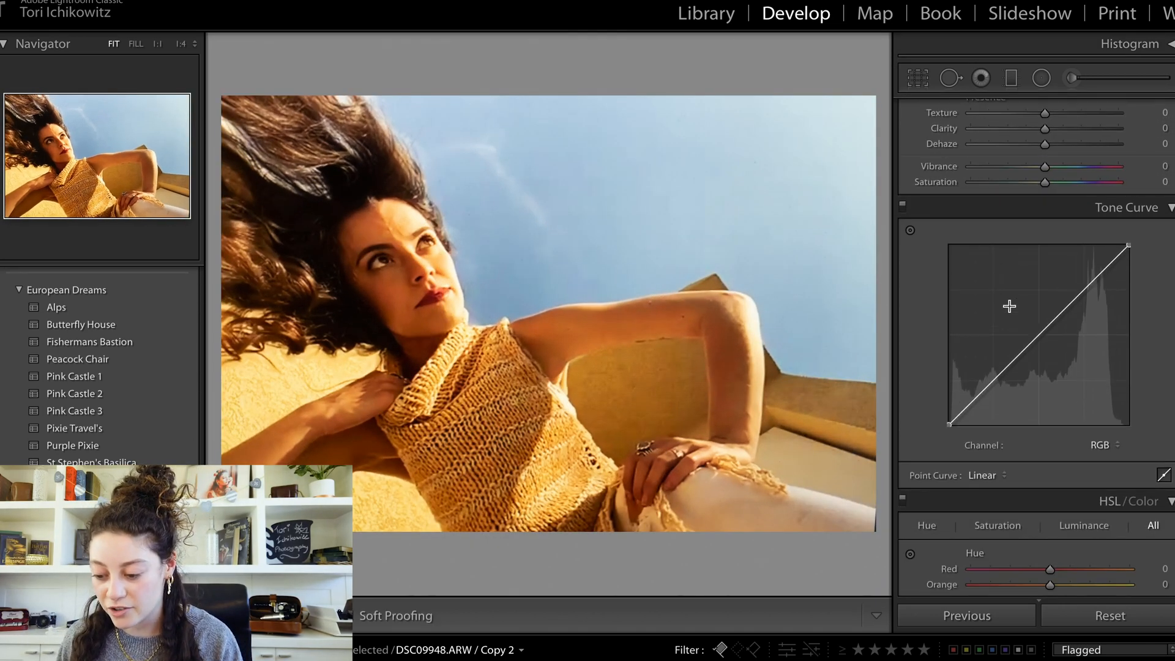
drag(1008, 306, 996, 388)
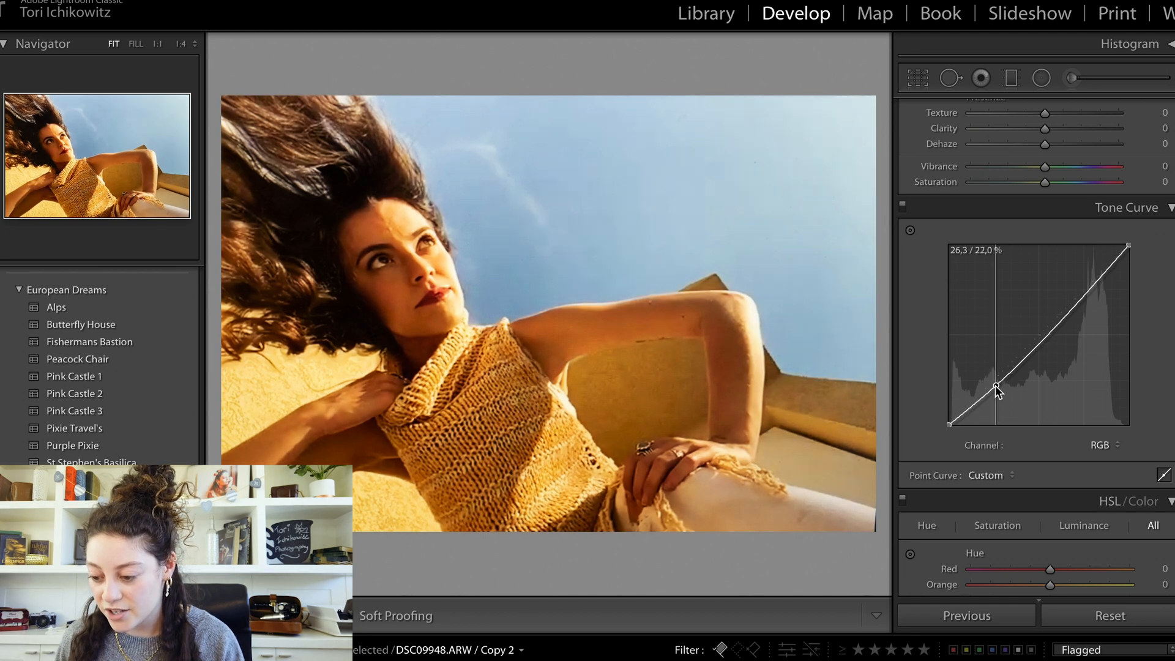
drag(996, 385, 1044, 342)
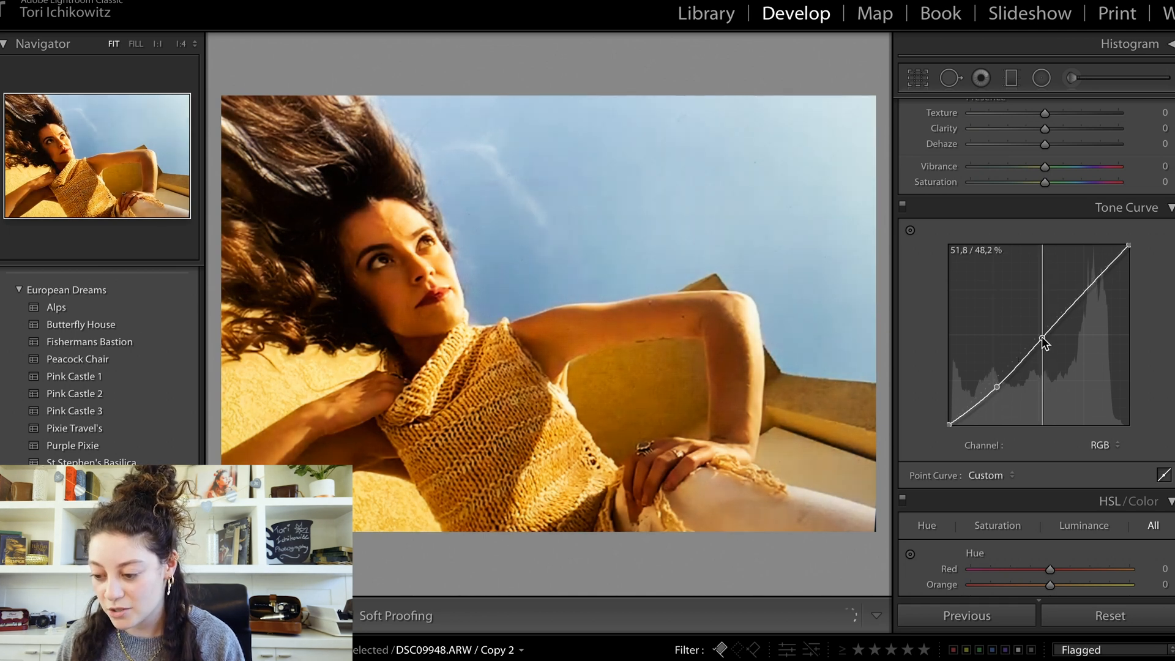
drag(1039, 339, 1084, 285)
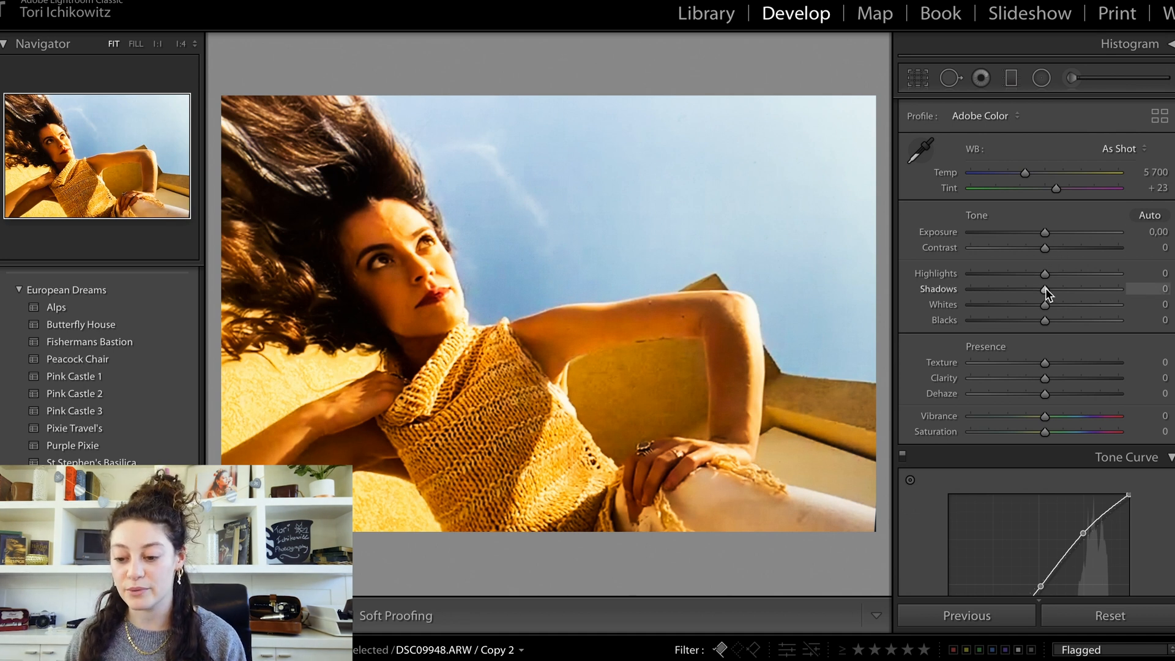
Step: Set Highlights to −77 and Shadows to about +27 in the Basic panel
drag(1043, 273, 988, 273)
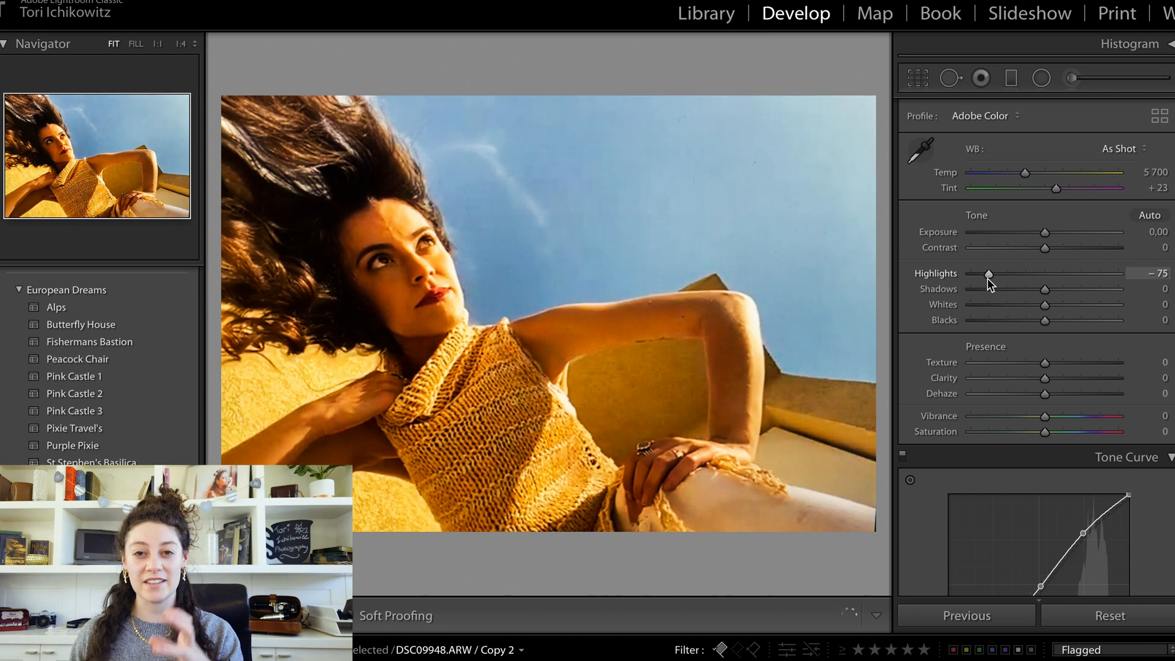
drag(989, 272, 986, 273)
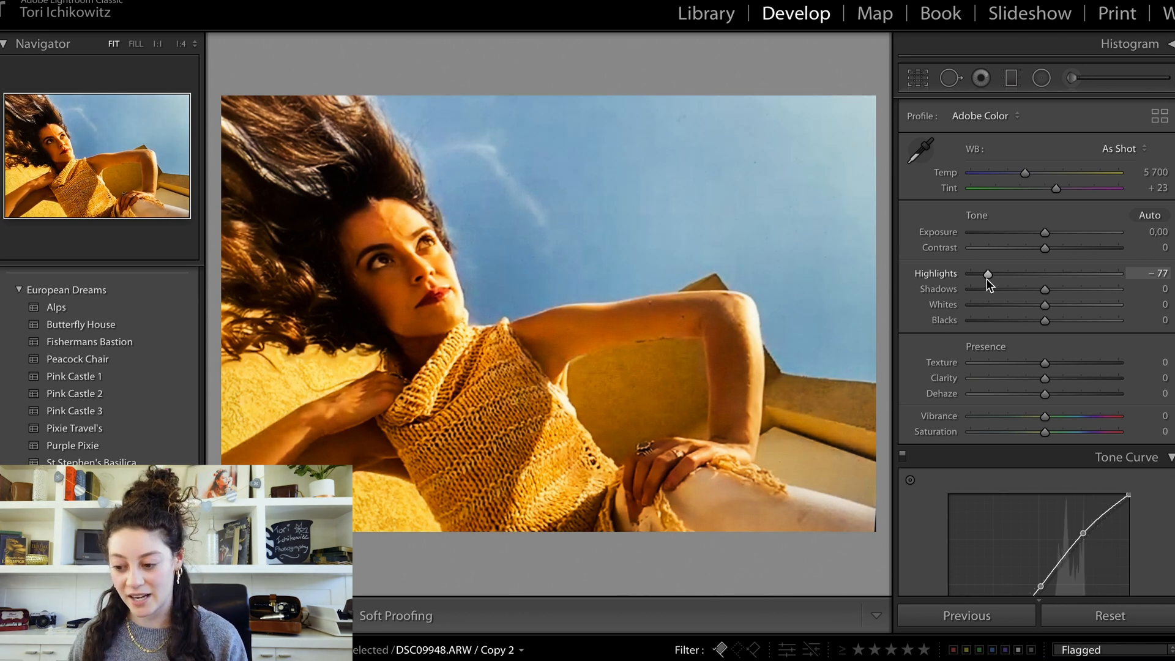
mouse_move(1013, 297)
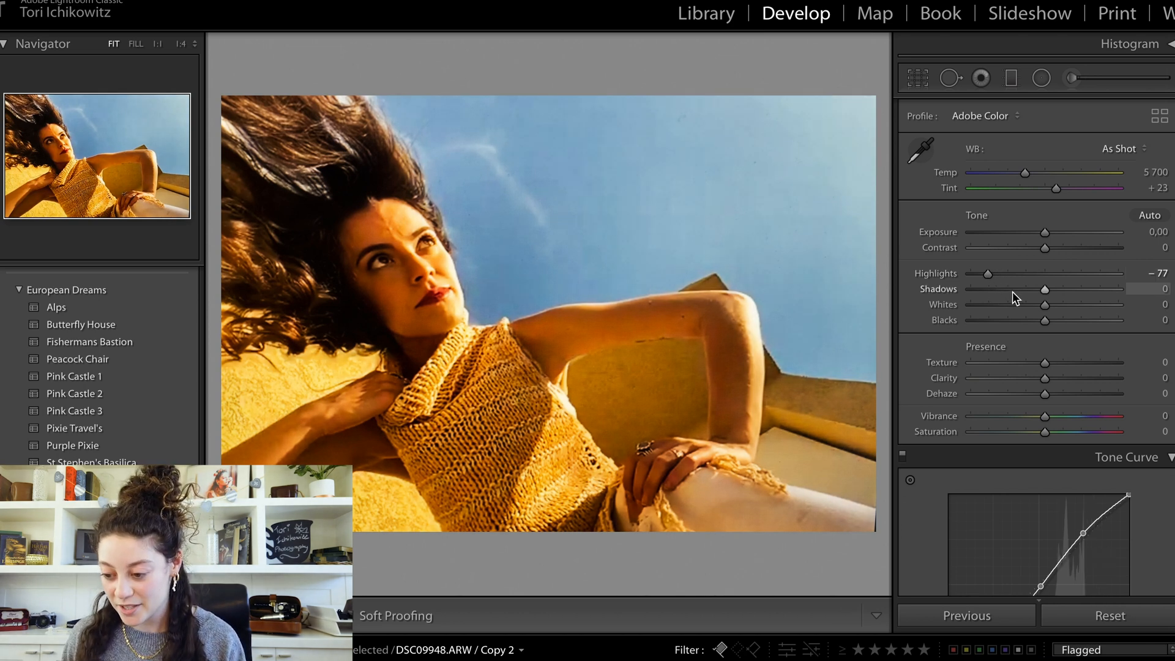
drag(1044, 290, 1065, 289)
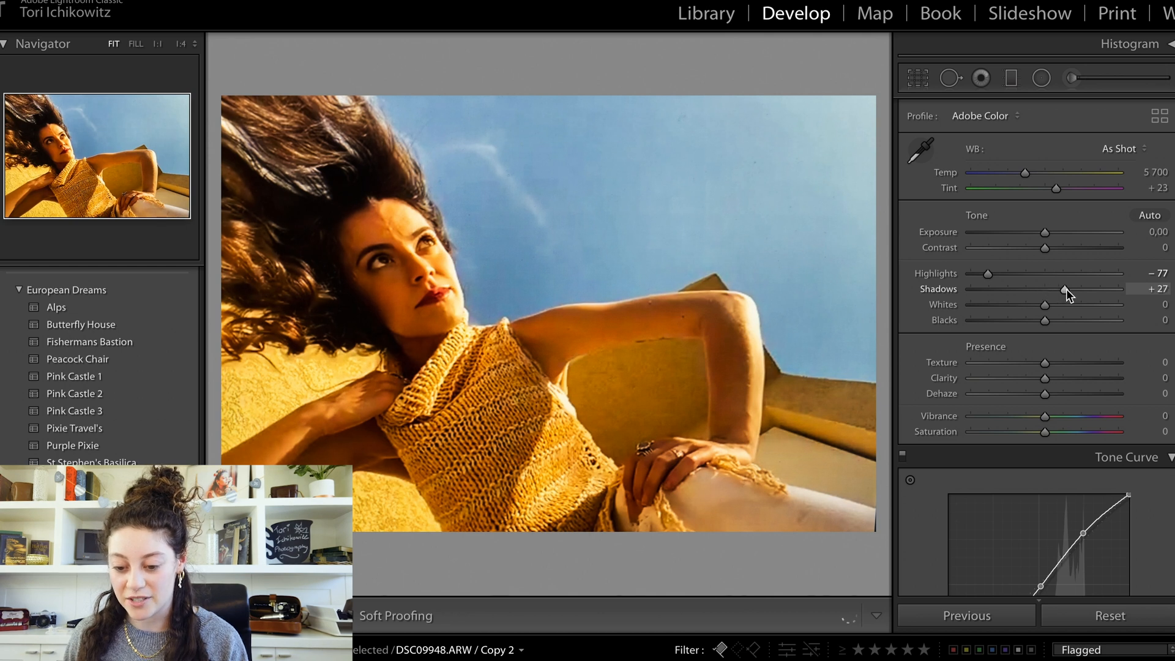
drag(1062, 289, 1088, 289)
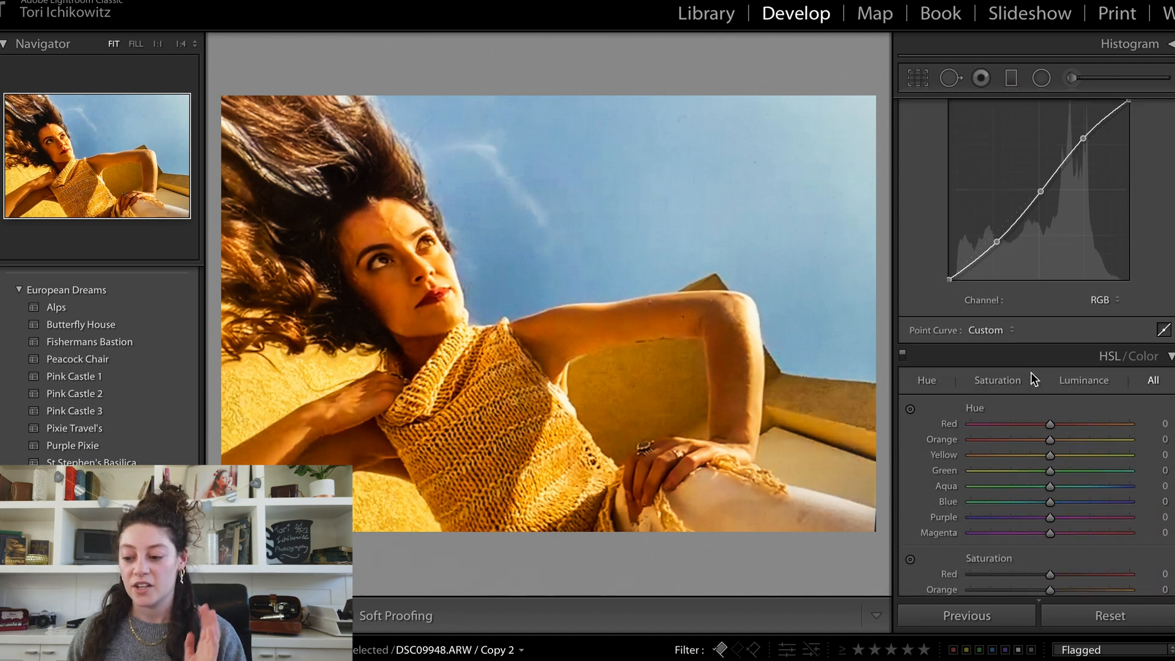
Step: Settle the Orange Hue at −13 in HSL/Color after trying it either way
scroll(down, 3)
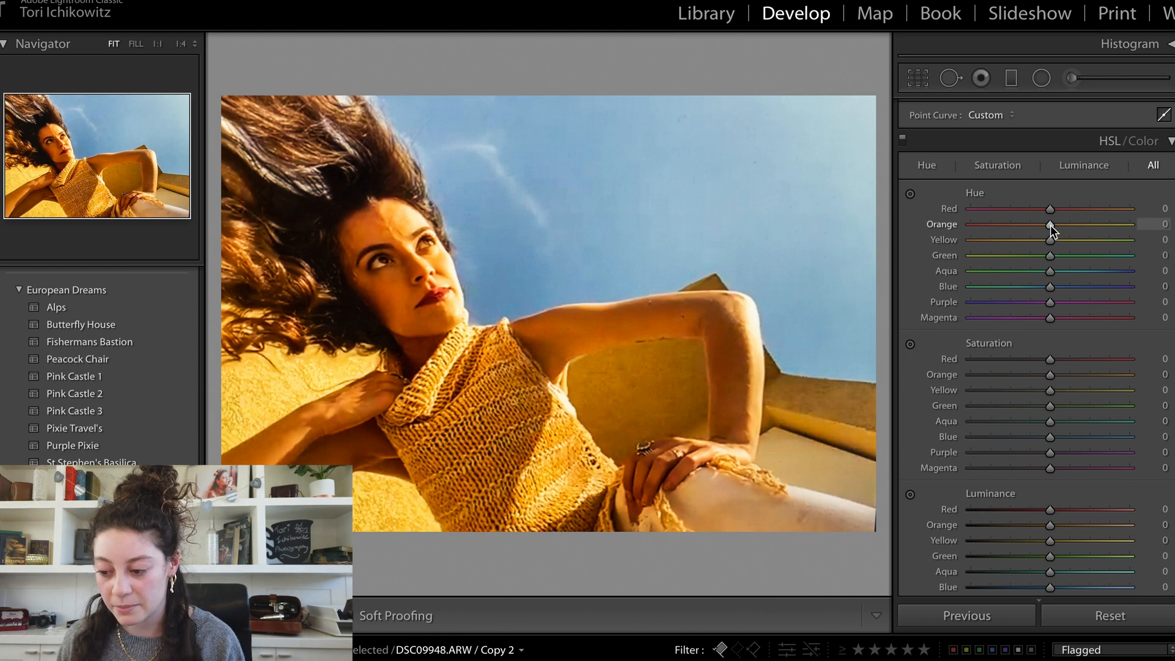
drag(1049, 224, 1038, 224)
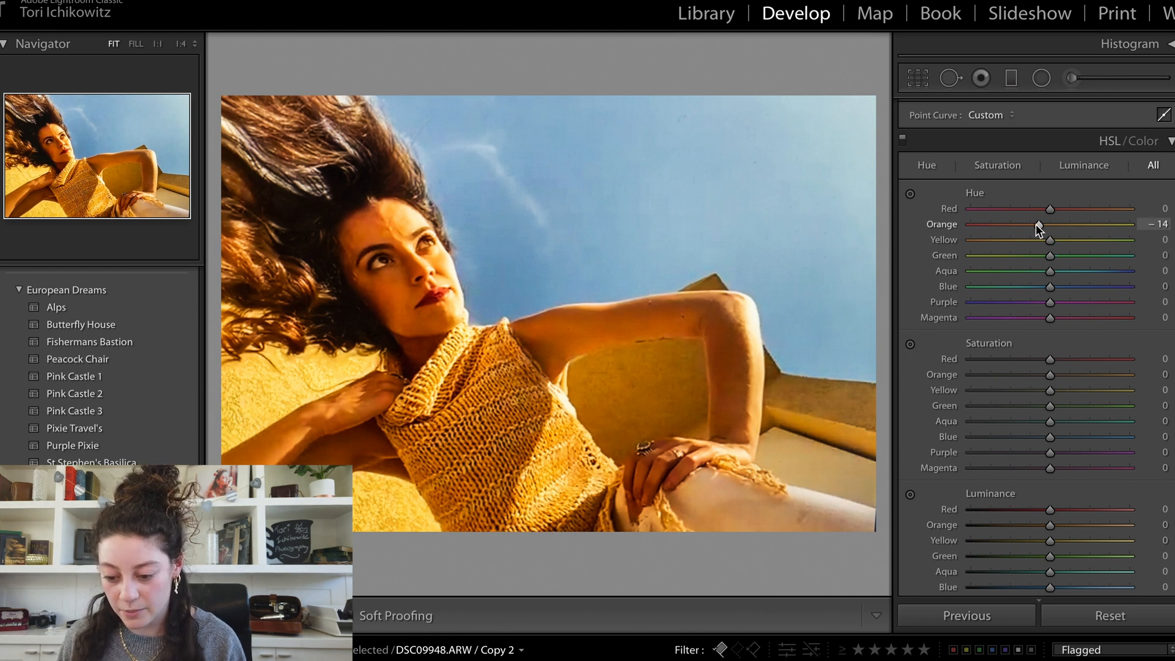
drag(1036, 222, 1062, 223)
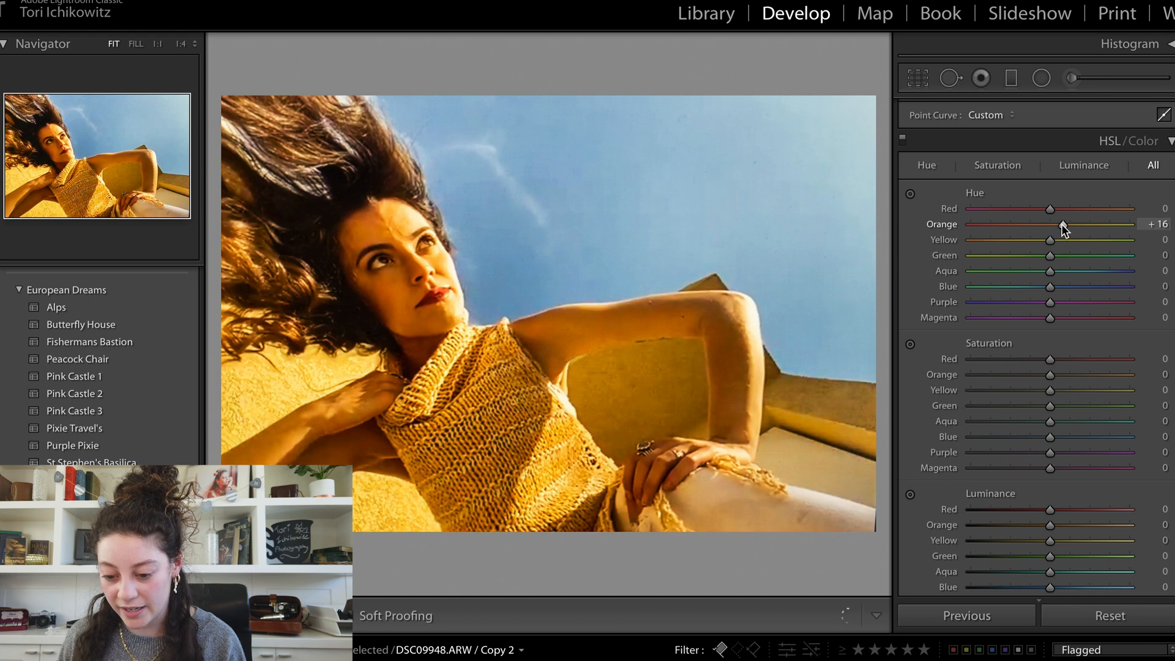
drag(1062, 225, 1039, 225)
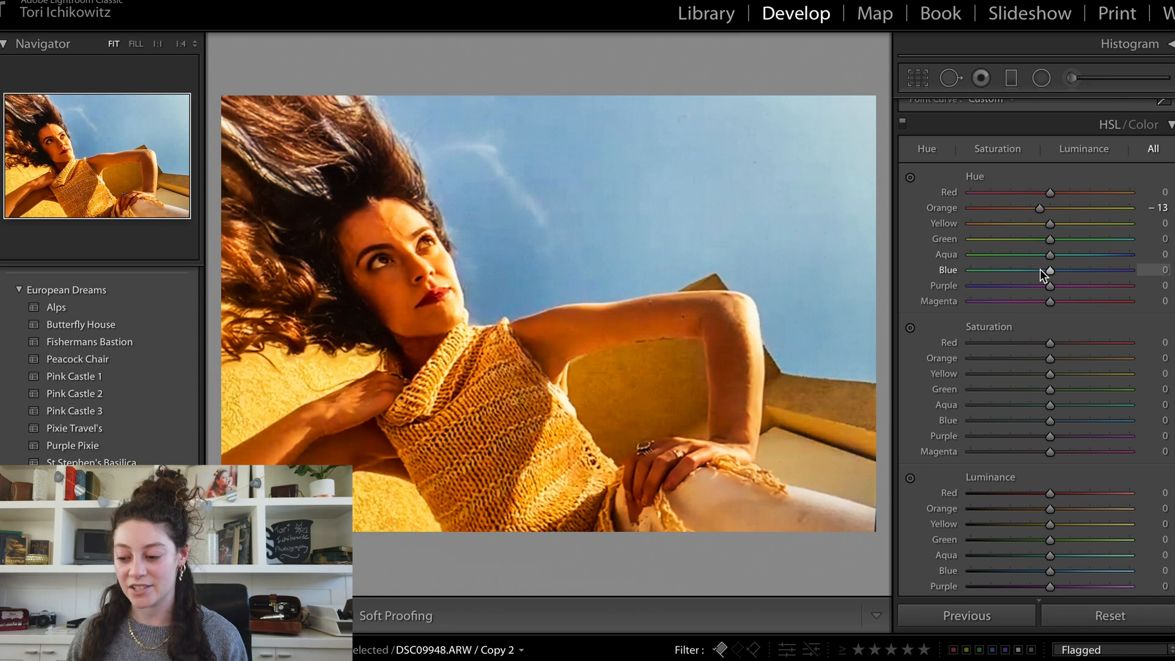
mouse_move(1048, 272)
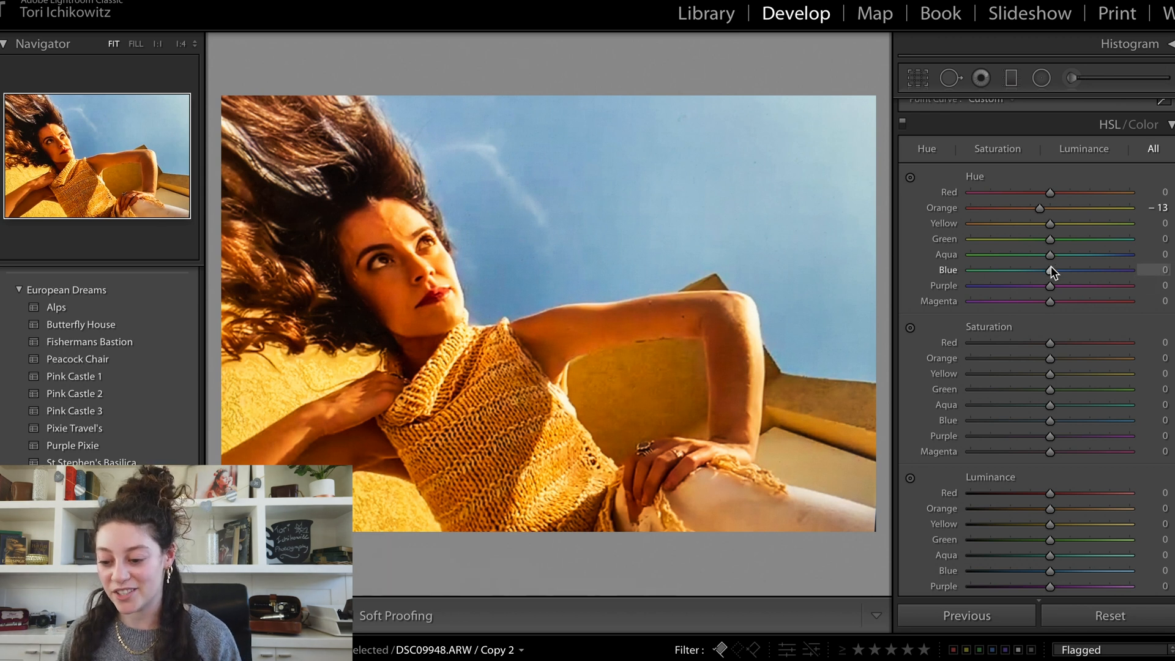
Step: Shift the Blue Hue to −70 so the portrait's sky turns teal
drag(1050, 270, 1007, 269)
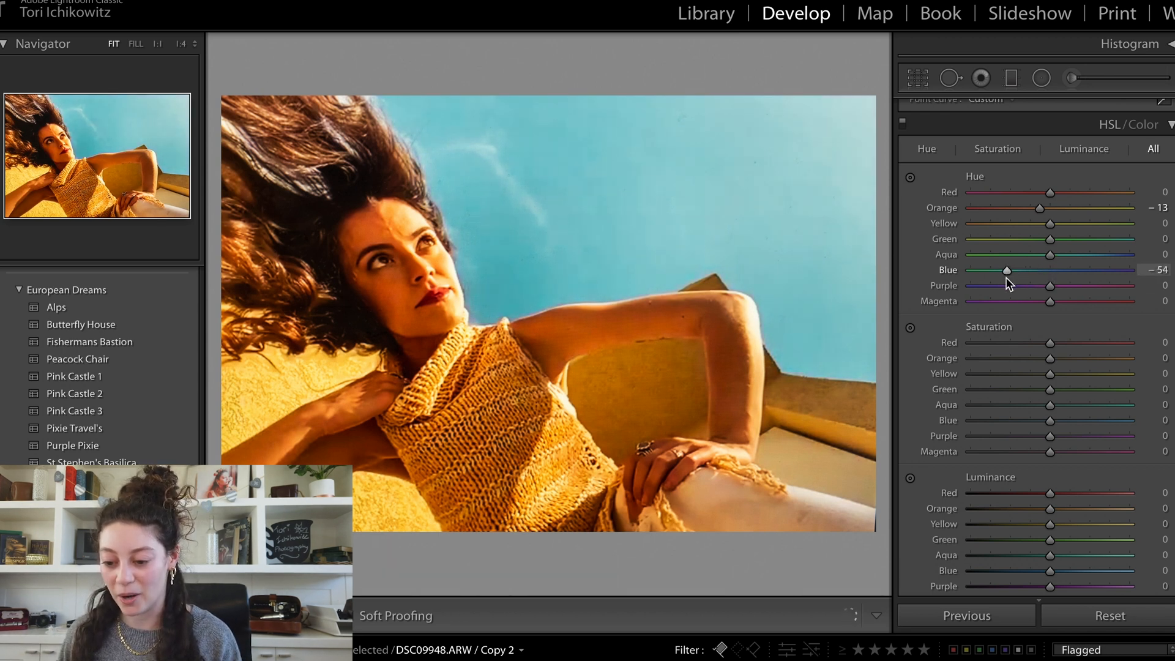
drag(1006, 269, 984, 270)
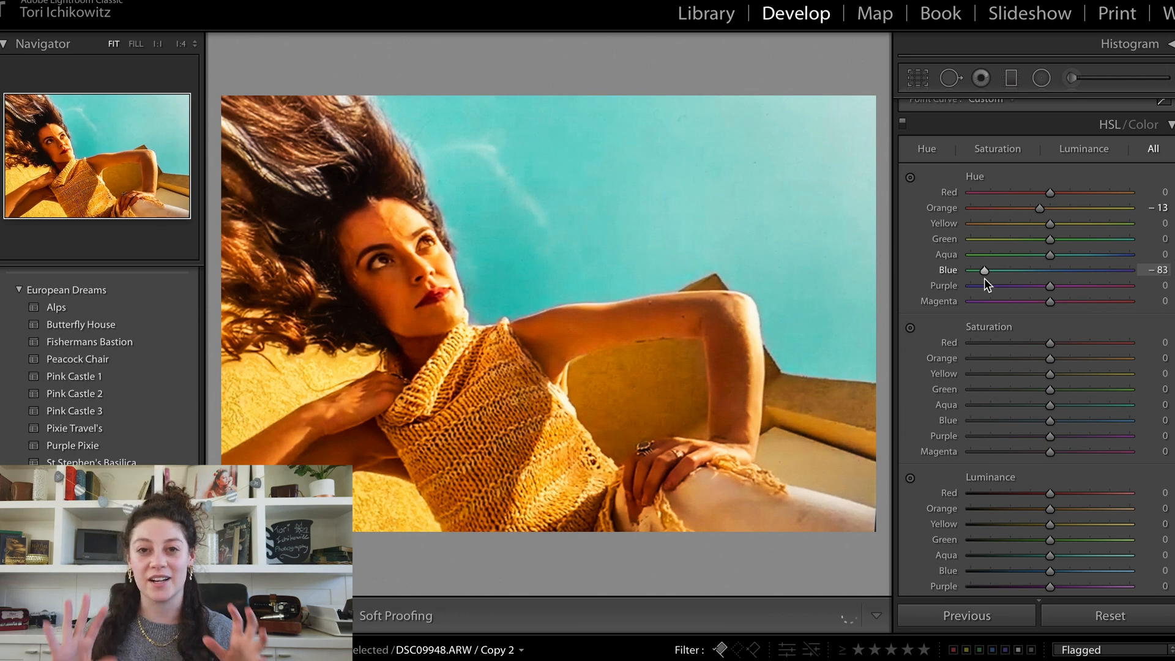
drag(983, 269, 993, 269)
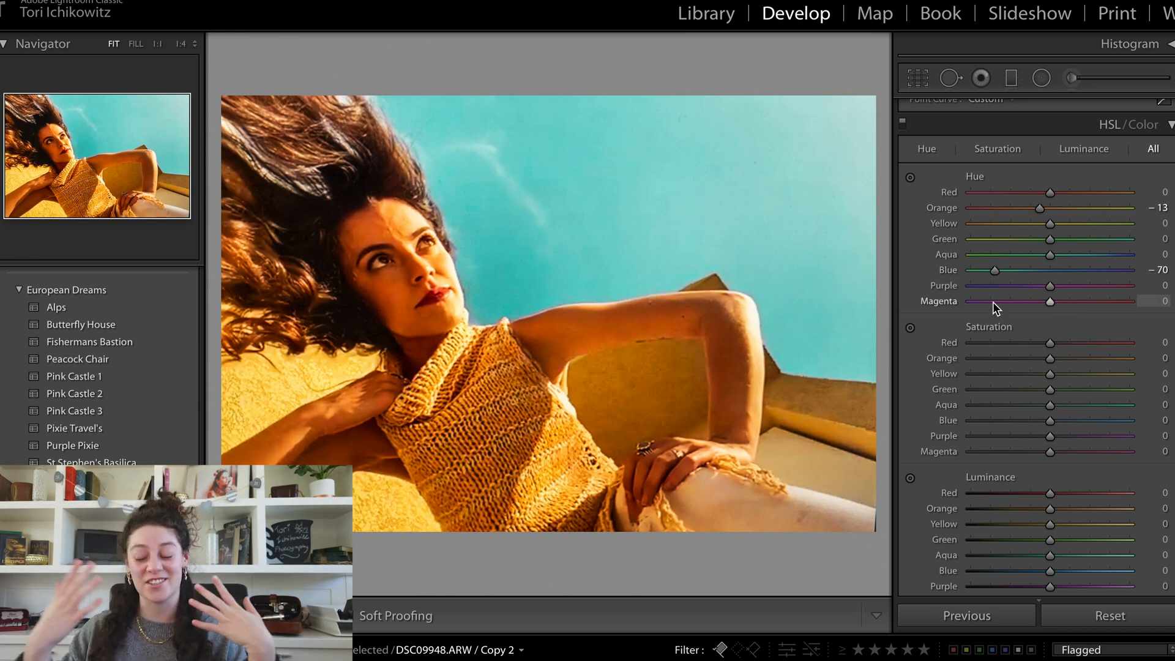
scroll(down, 3)
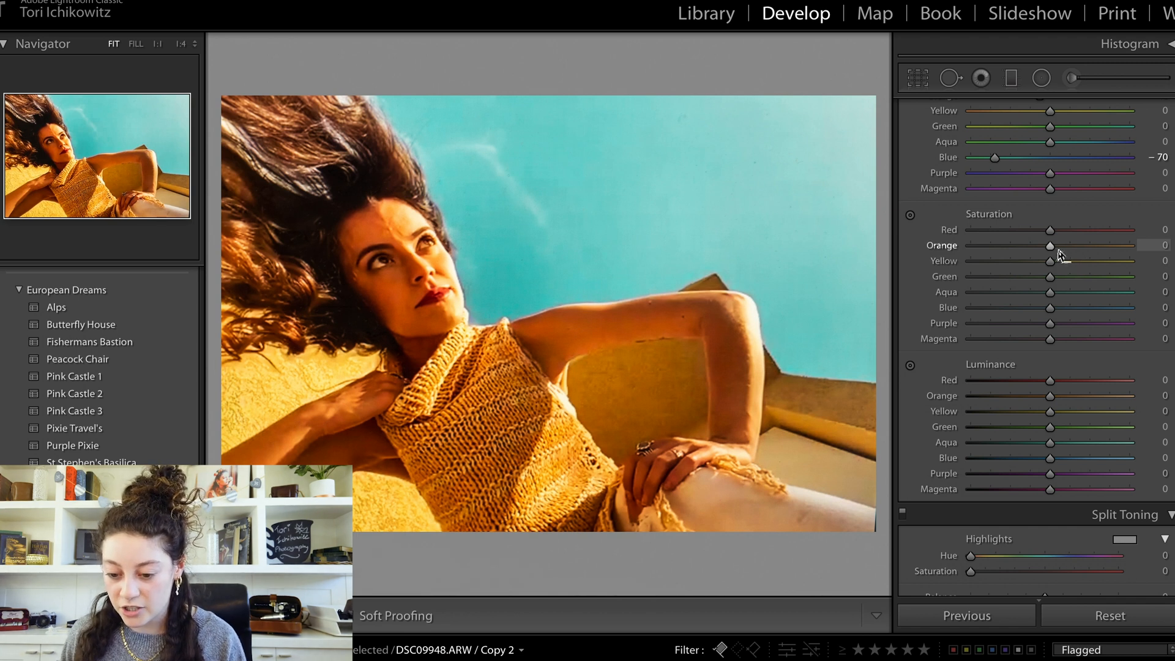
Step: Lower Orange Saturation to −10, then move down past Split Toning to Detail
drag(1048, 246, 1034, 246)
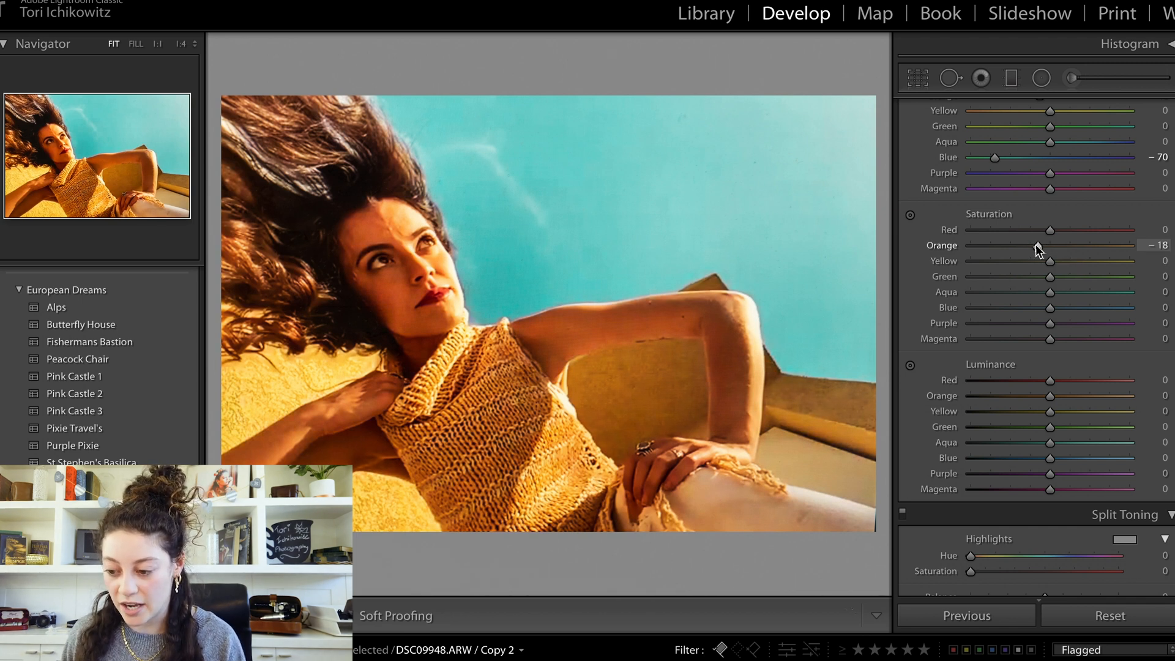
drag(1041, 245, 1048, 244)
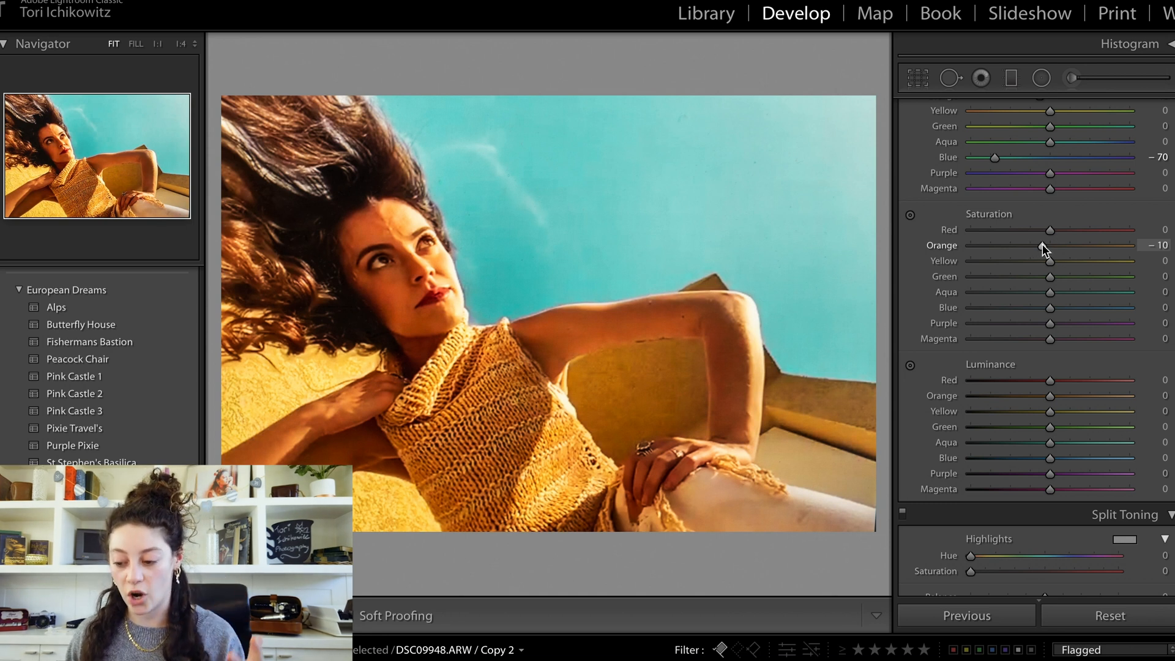
scroll(down, 3)
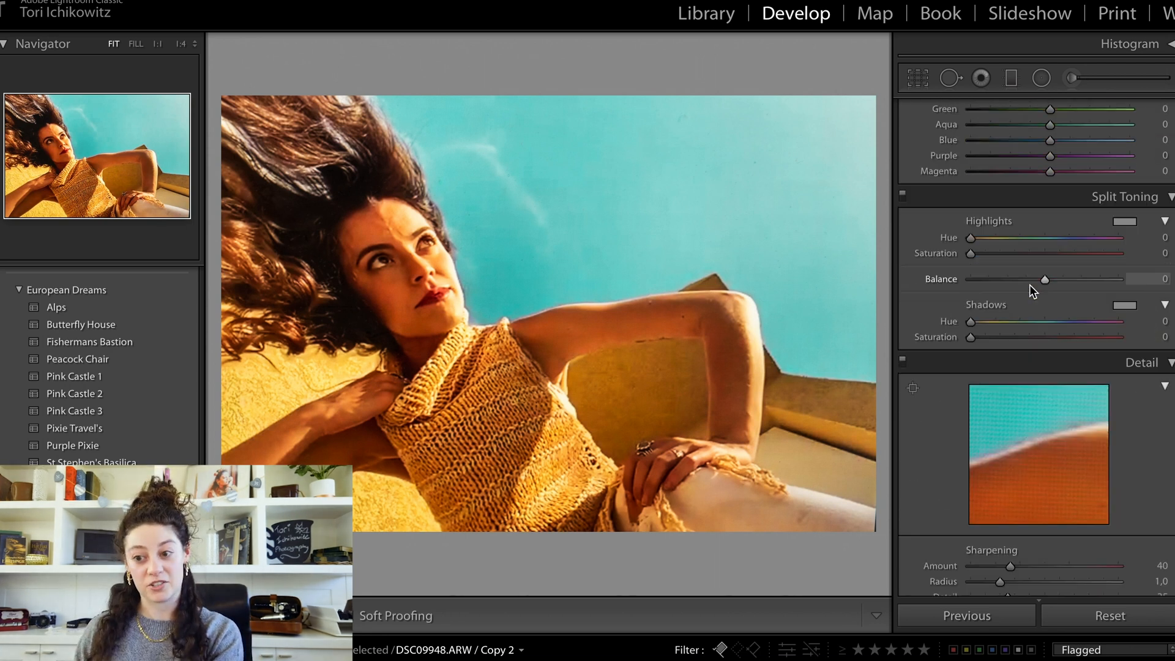
scroll(down, 3)
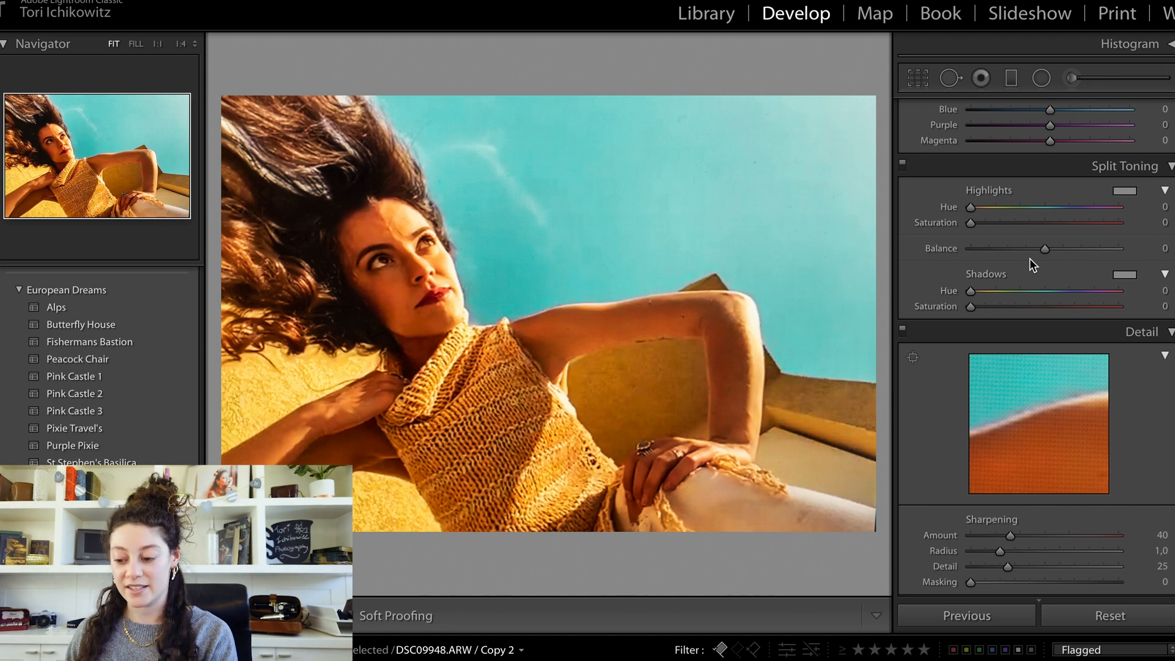
scroll(down, 3)
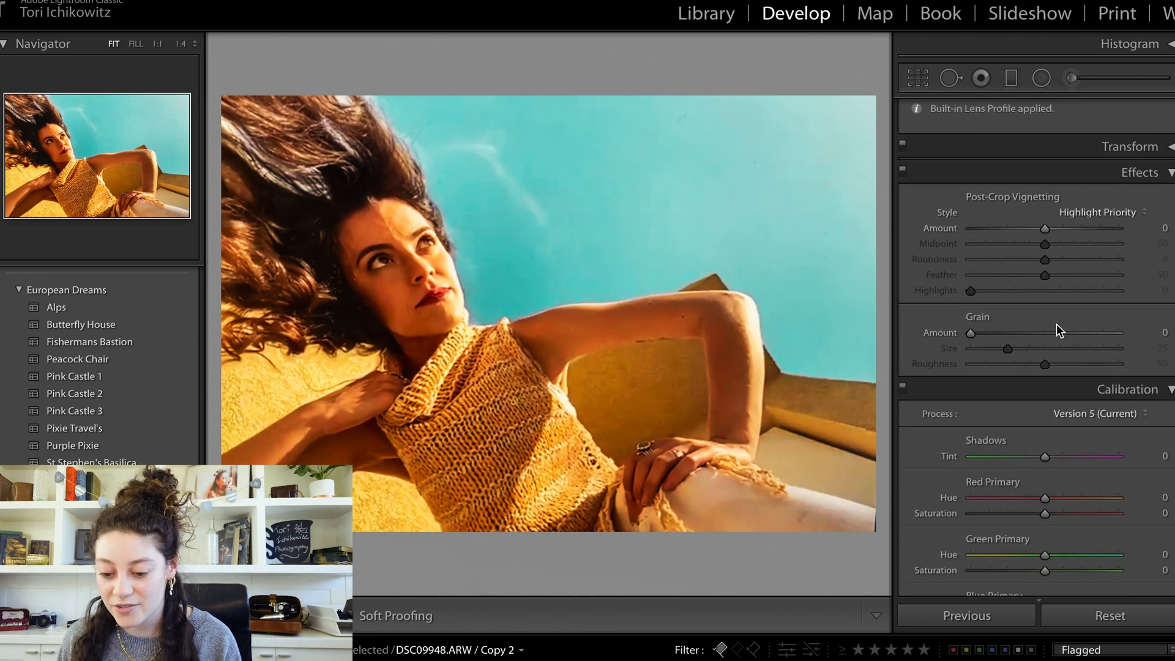
Step: Set Grain Amount 67, Red Primary Hue +53, Green Primary Hue +51 and Blue Primary Hue −52
drag(970, 333, 1069, 333)
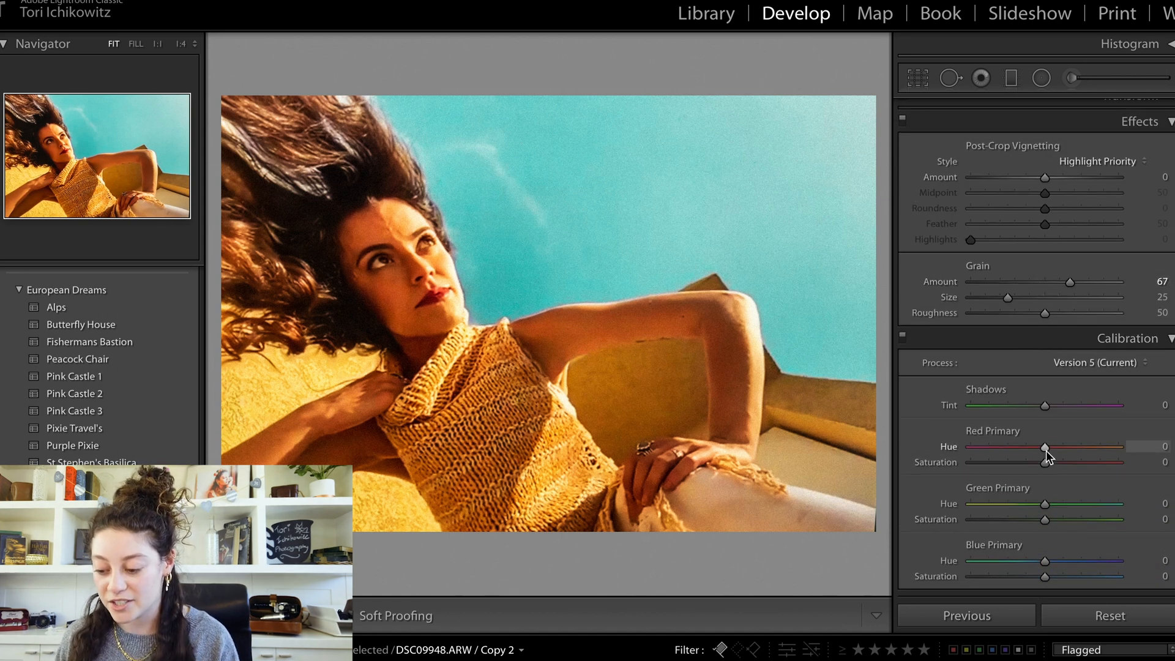
drag(1045, 446, 1083, 445)
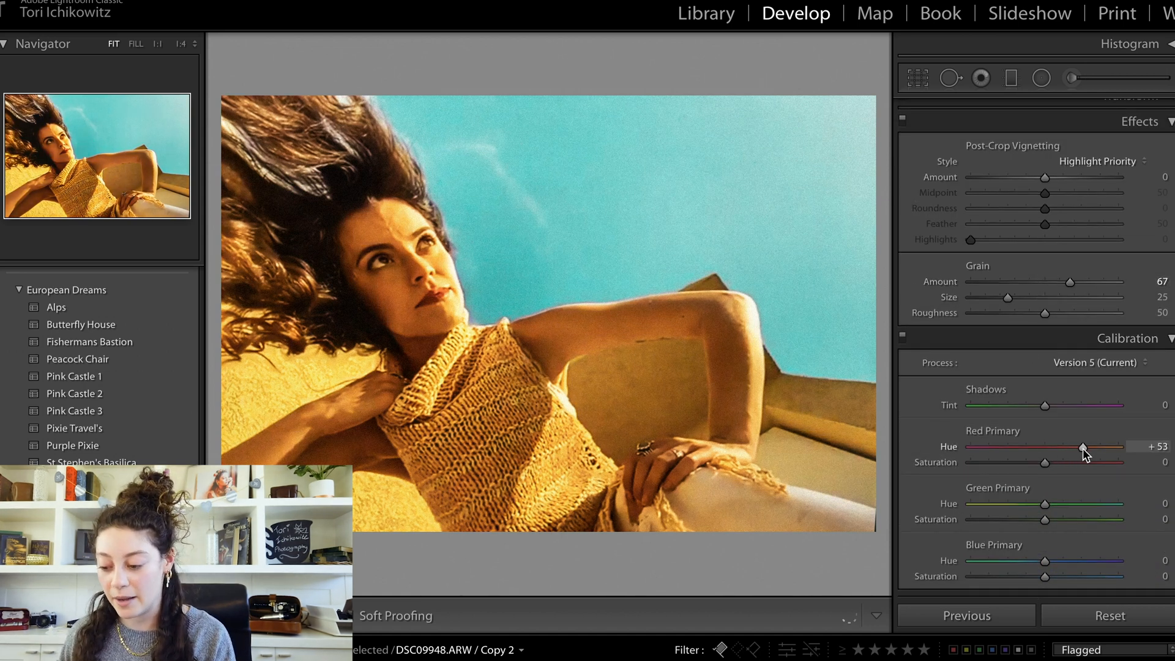
drag(1044, 504, 1083, 504)
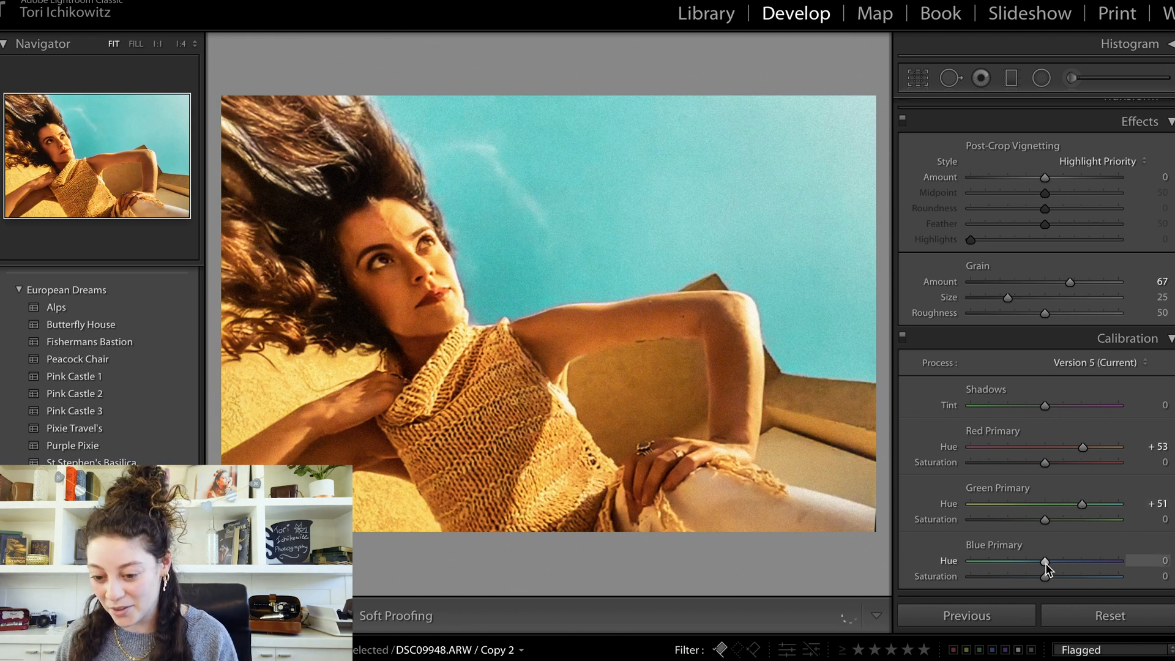
drag(1047, 559, 996, 562)
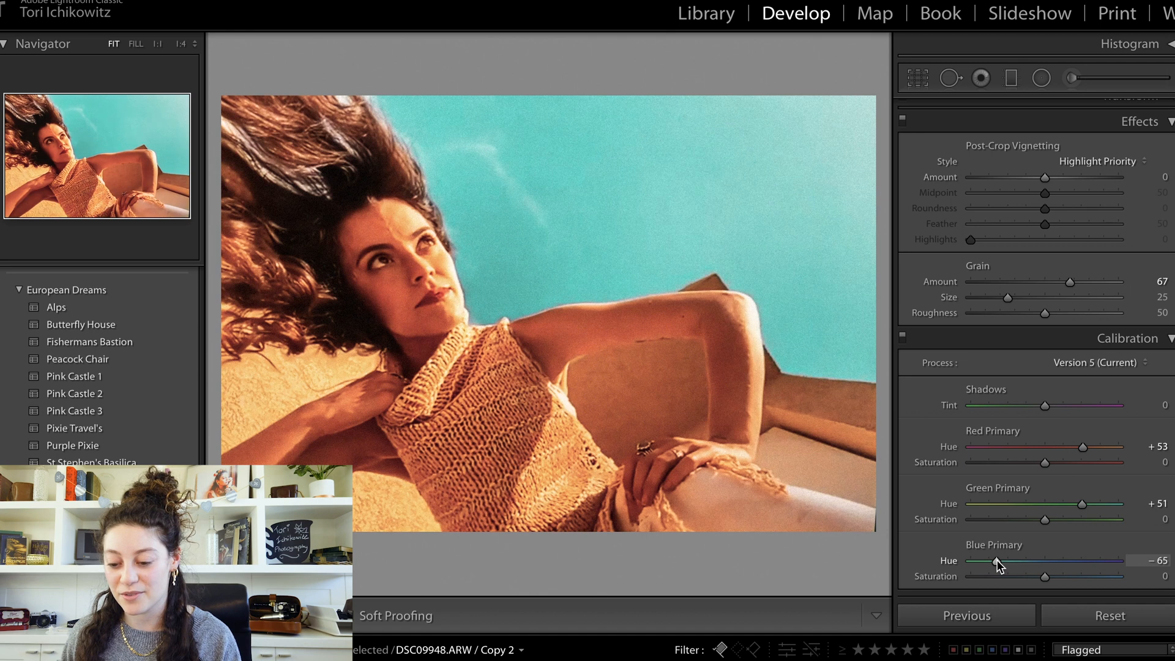
drag(996, 563, 1007, 563)
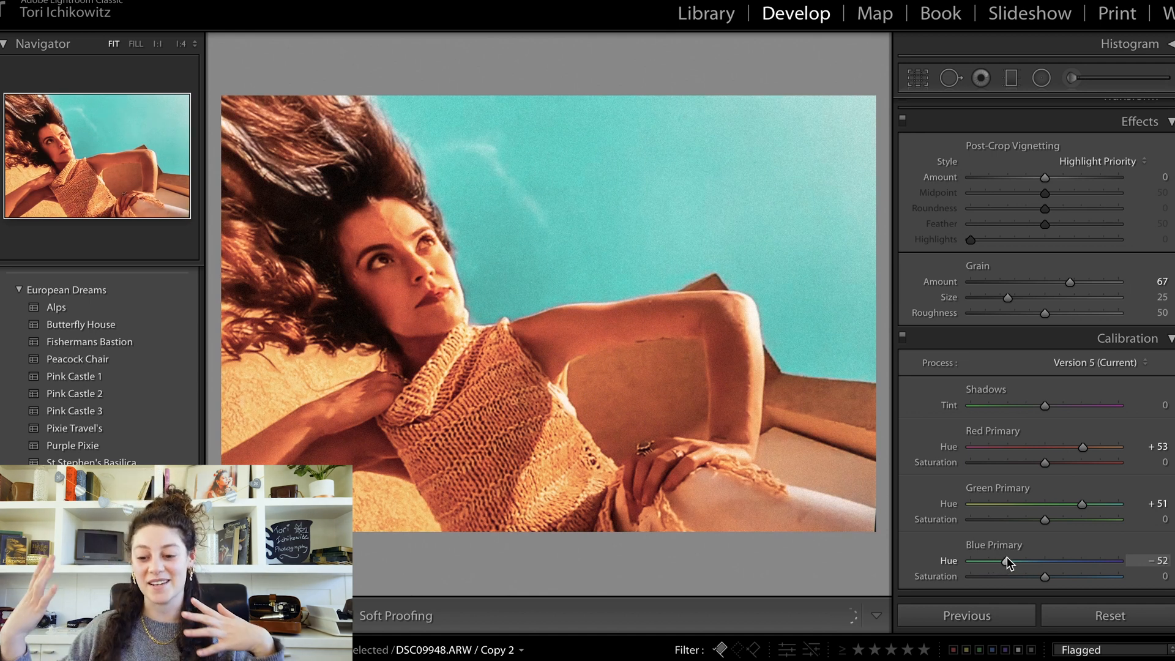